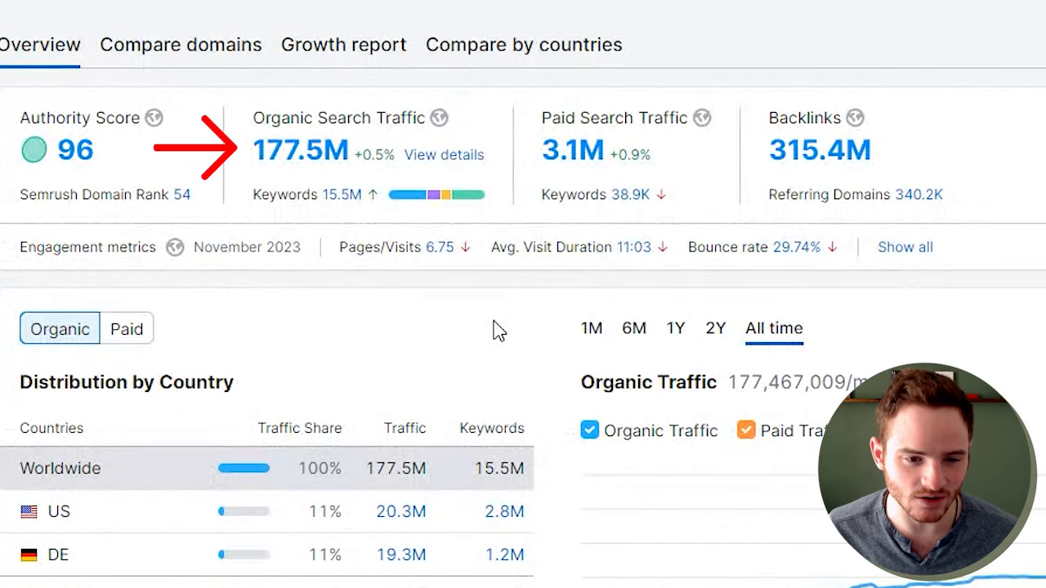
pyautogui.moveTo(253, 143)
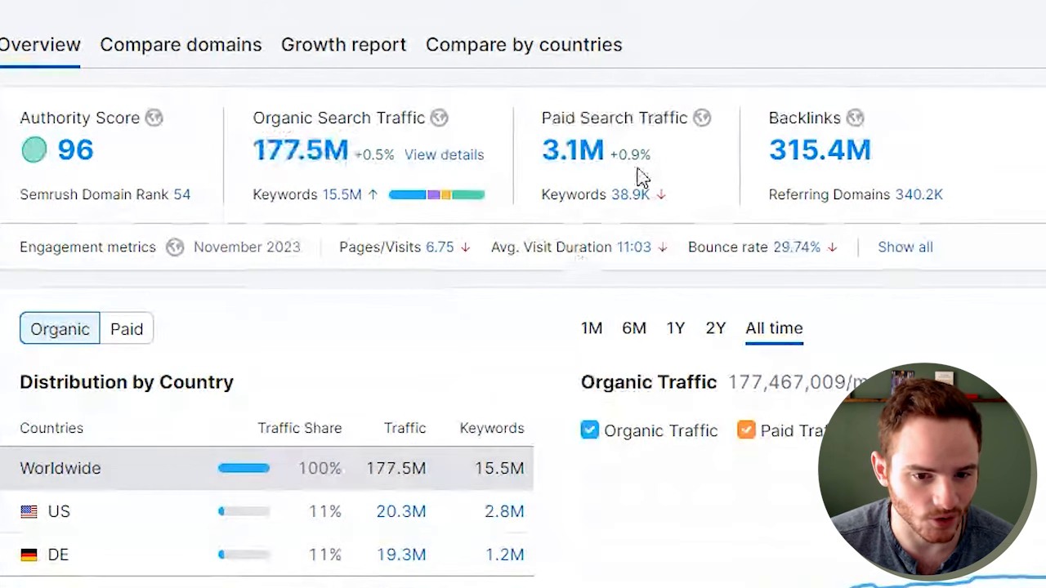
# - Scroll to Top Organic Keywords and open the full ikea.com organic positions report
pyautogui.scroll(-3)
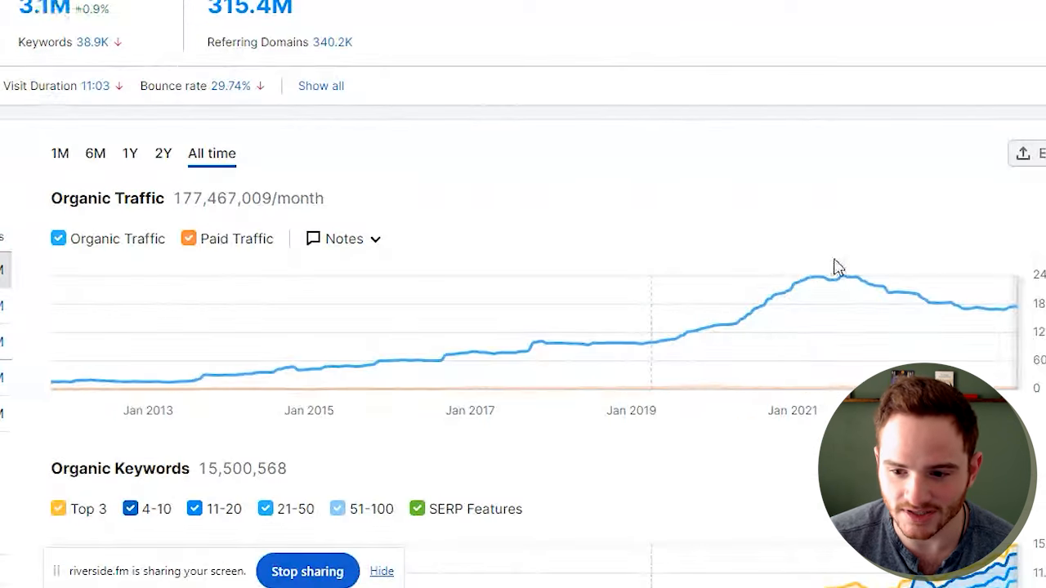
pyautogui.moveTo(695, 352)
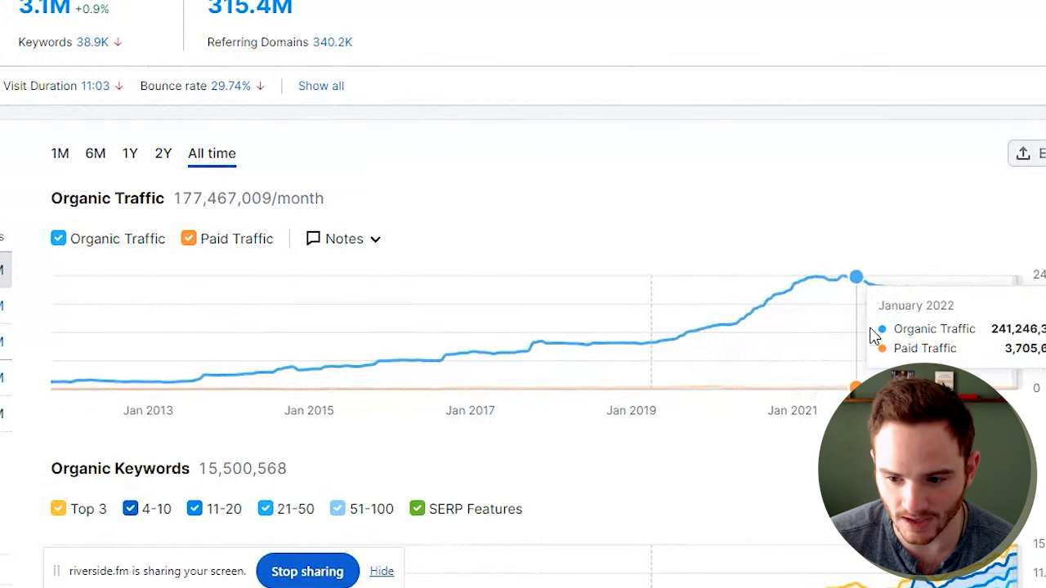
pyautogui.moveTo(862, 327)
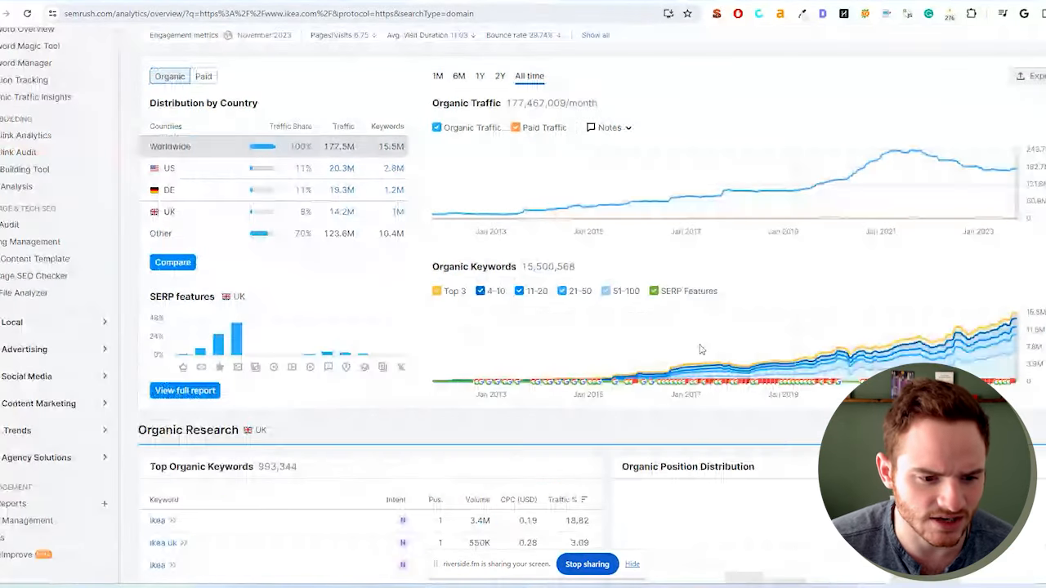
pyautogui.scroll(-3)
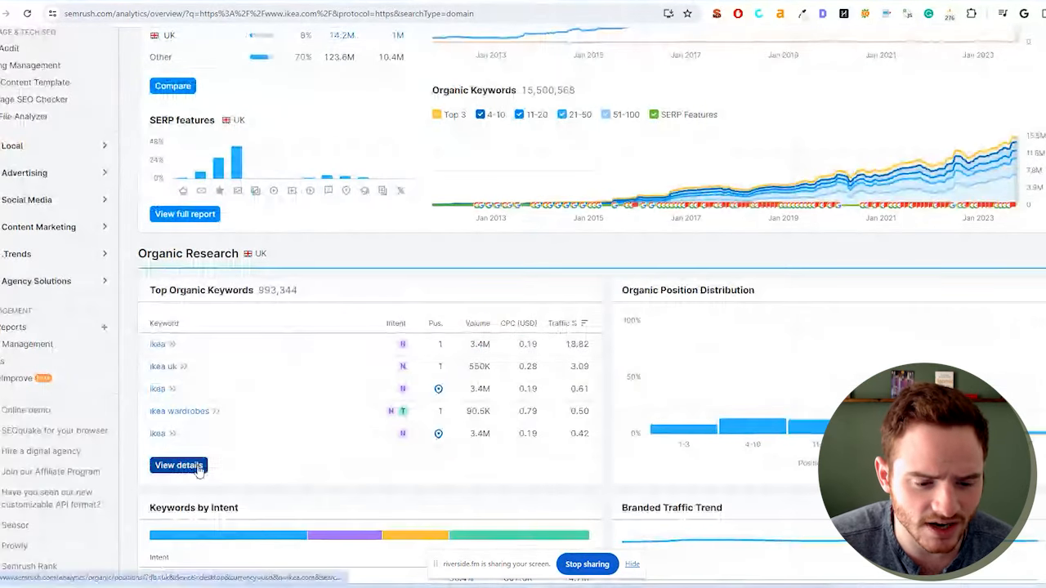
pyautogui.click(179, 465)
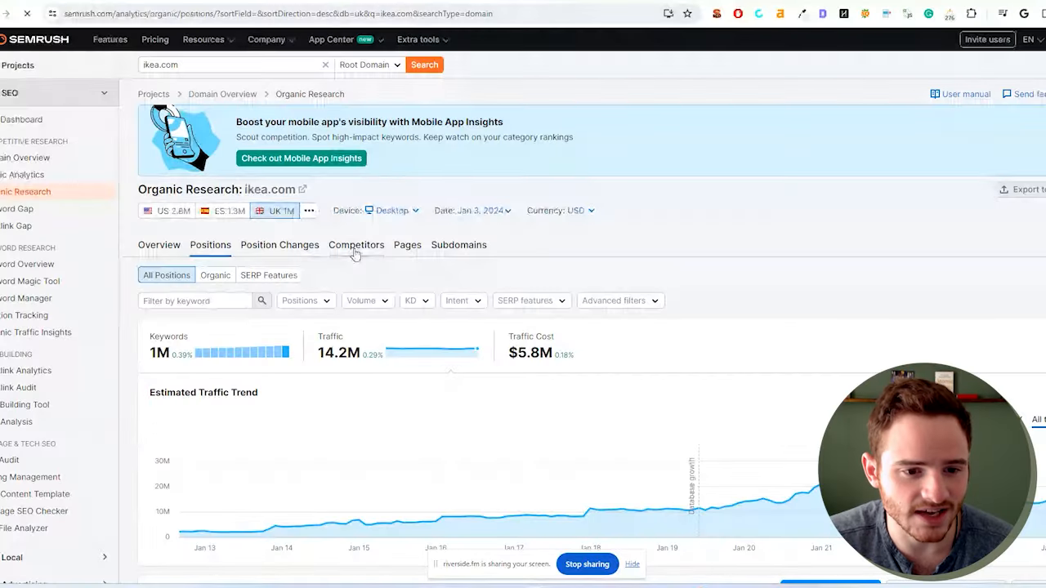
# - Change the Organic Research database from UK to US
pyautogui.click(166, 211)
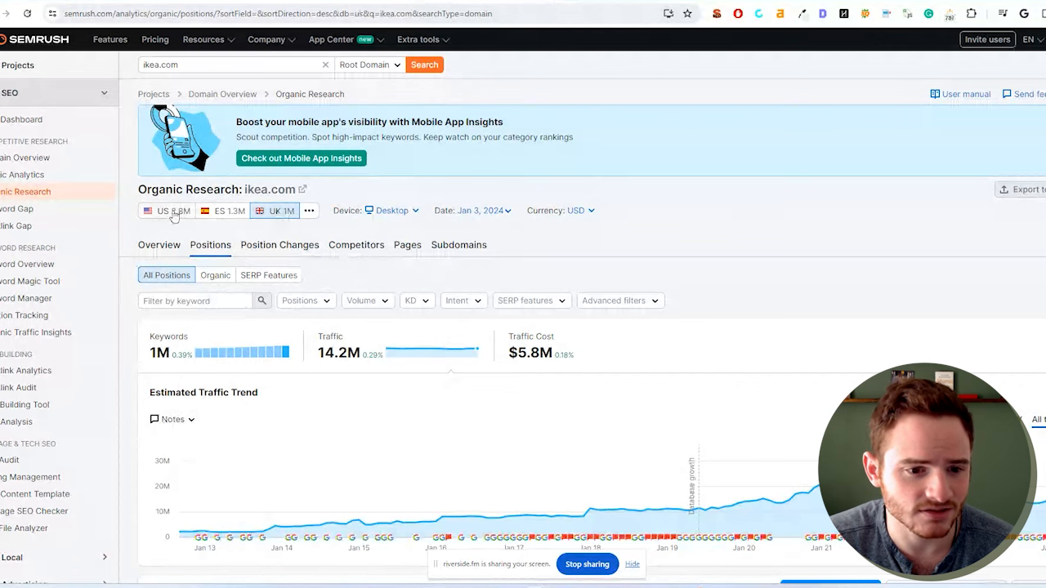
pyautogui.click(166, 211)
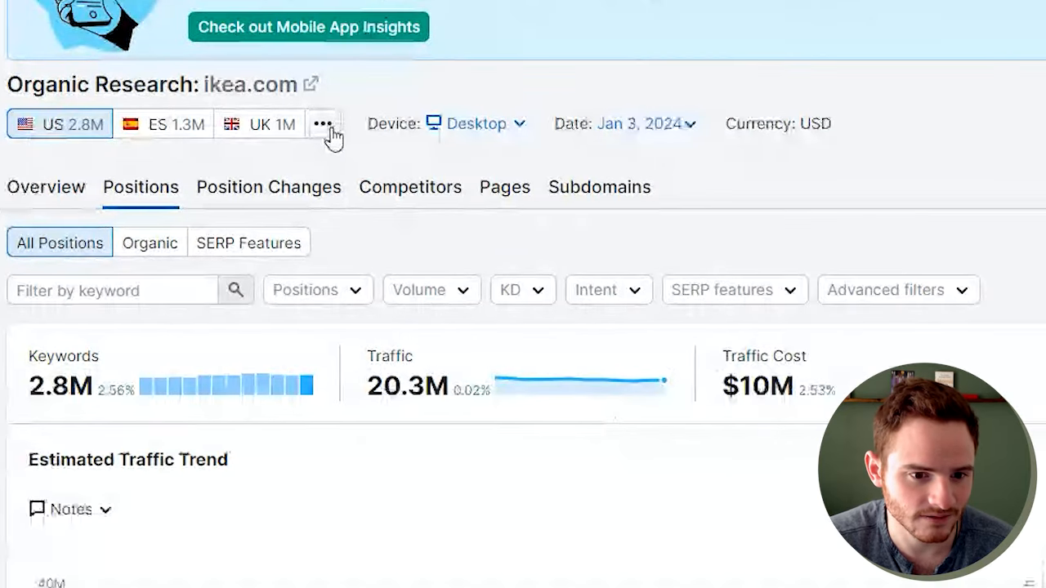
pyautogui.click(322, 124)
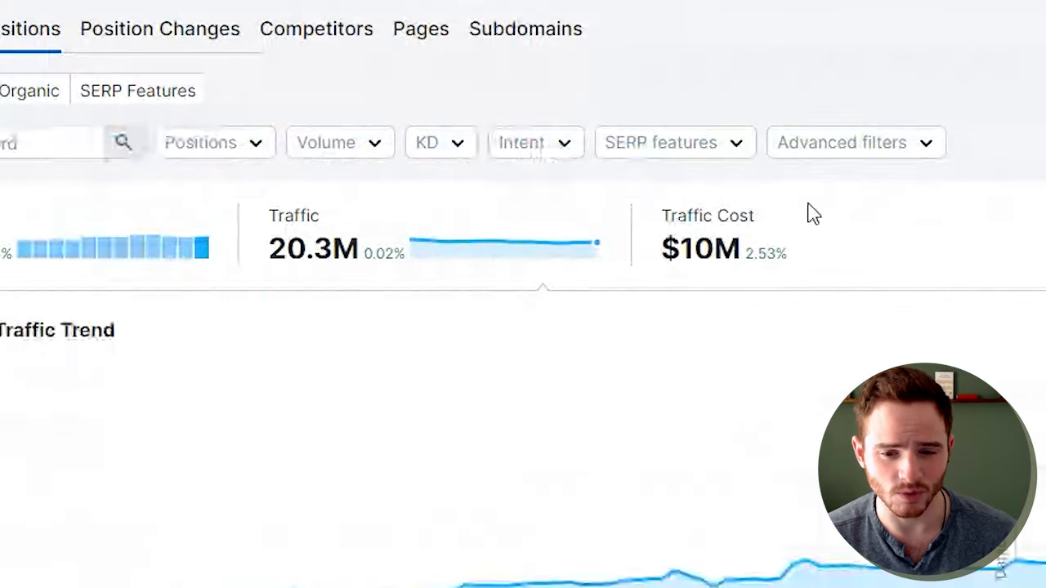
# - Exclude keywords containing 'ikea' and scroll down to the Organic Search Positions table
pyautogui.click(855, 142)
pyautogui.write('ikea')
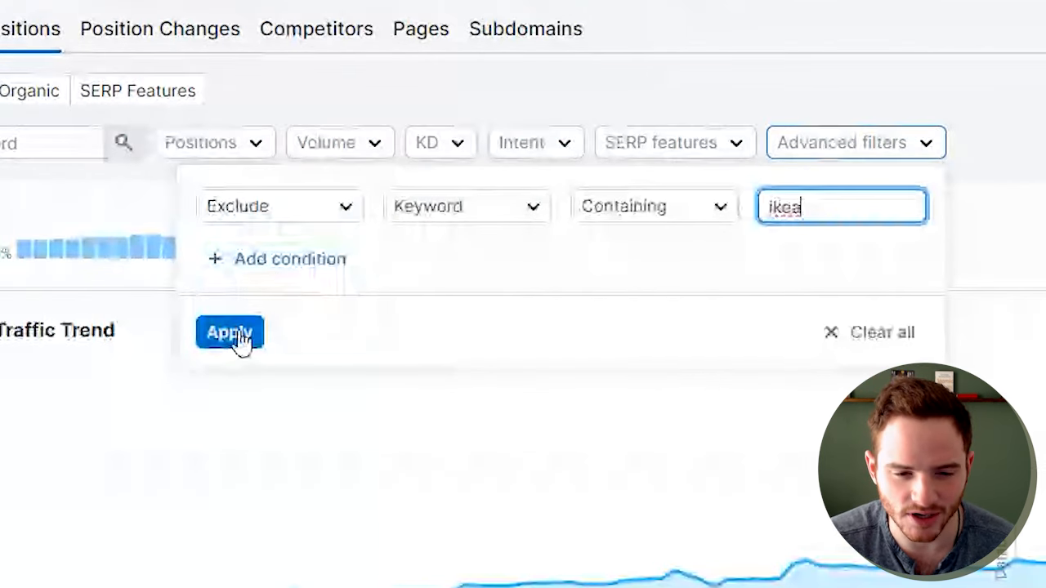
pyautogui.click(230, 332)
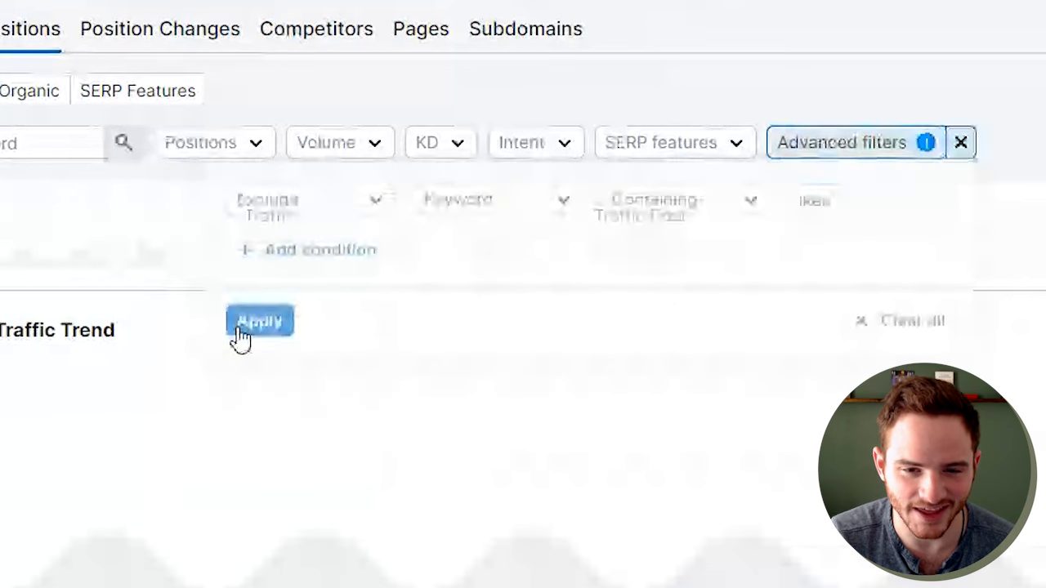
pyautogui.click(259, 320)
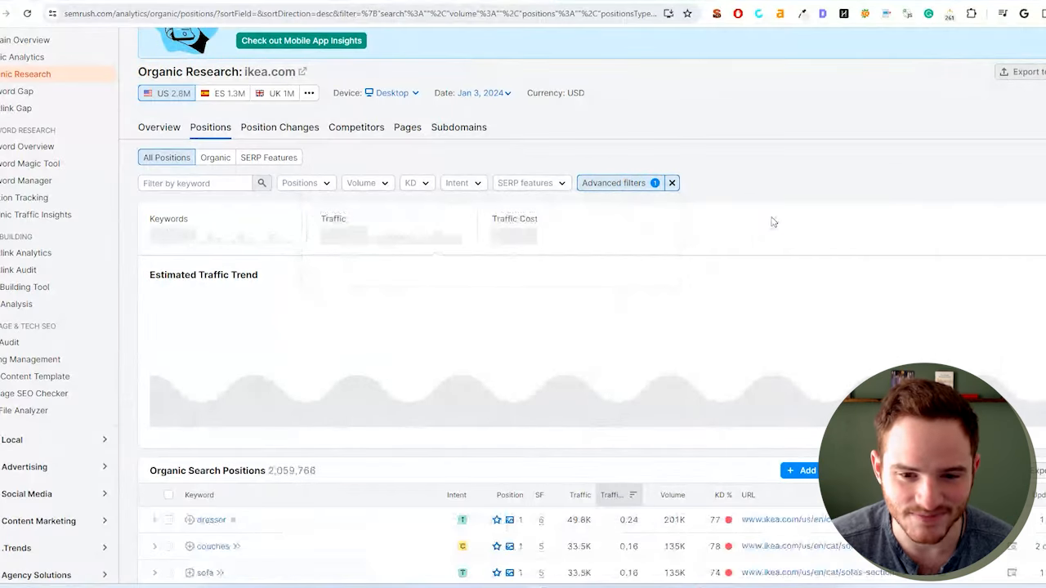
pyautogui.scroll(-3)
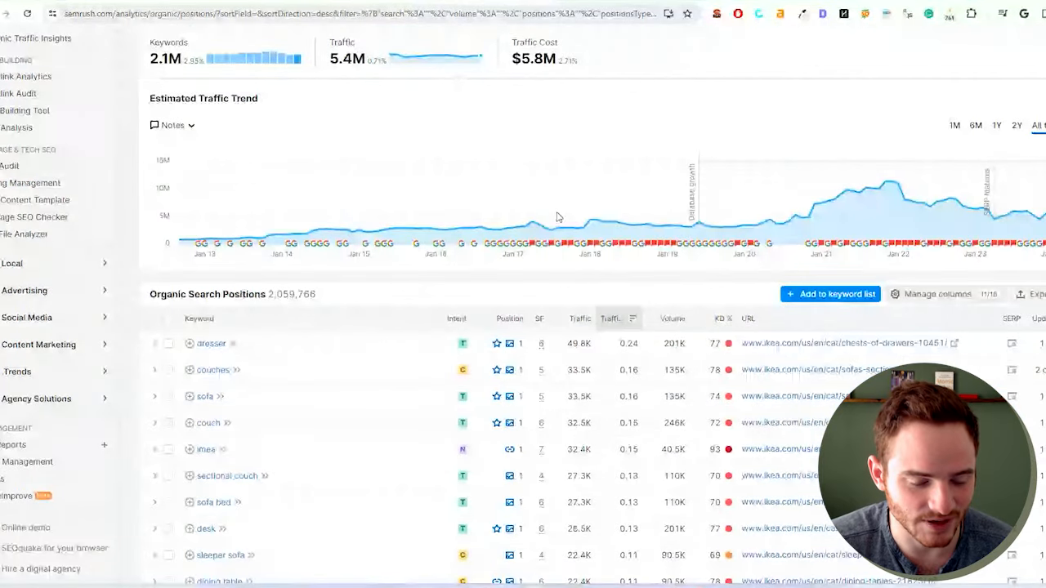
pyautogui.scroll(-3)
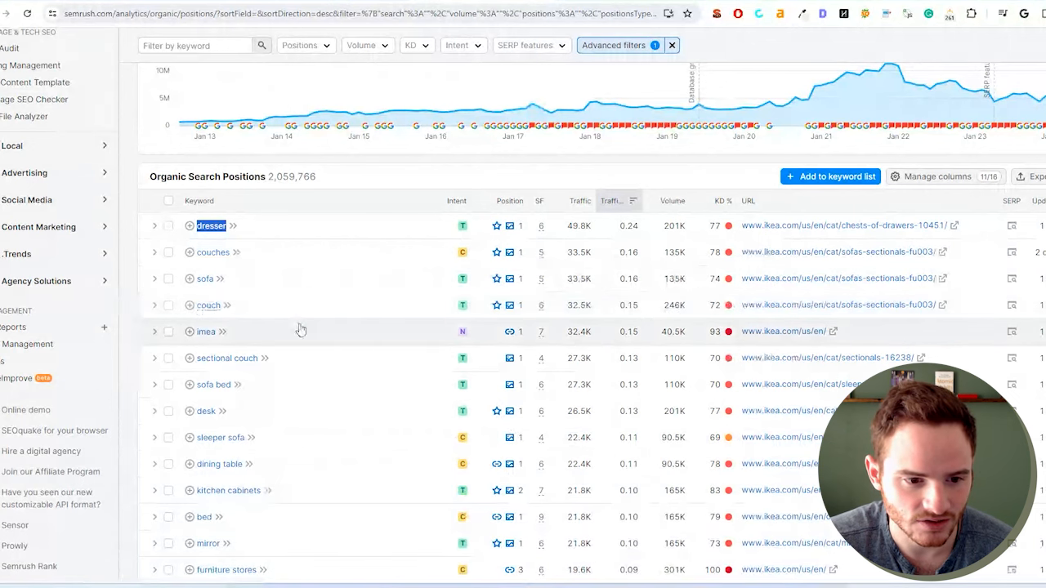
pyautogui.scroll(-3)
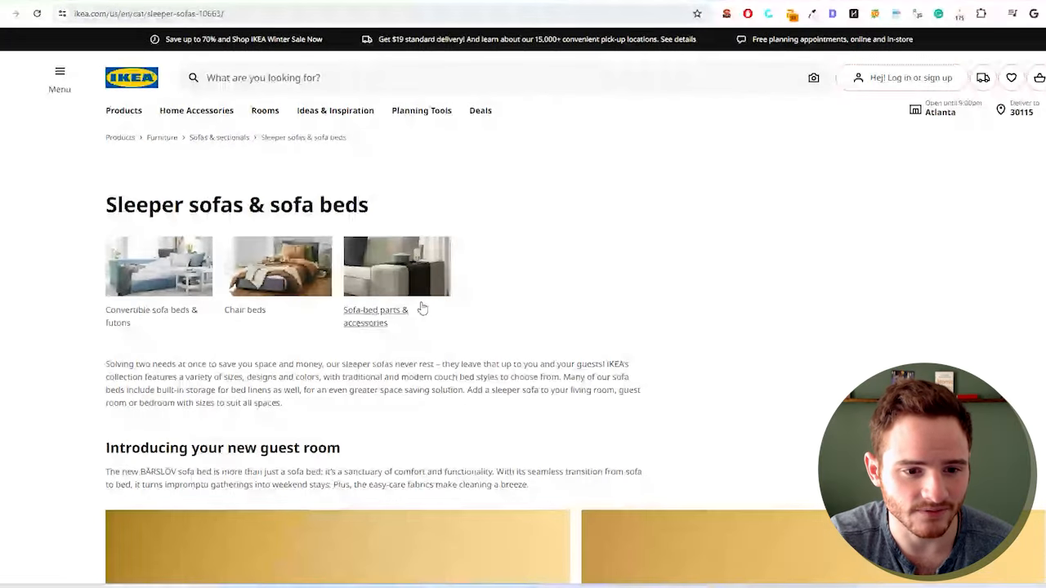
# - Select the sleeper sofas page heading to view its SEO meta summary
pyautogui.tripleClick(236, 204)
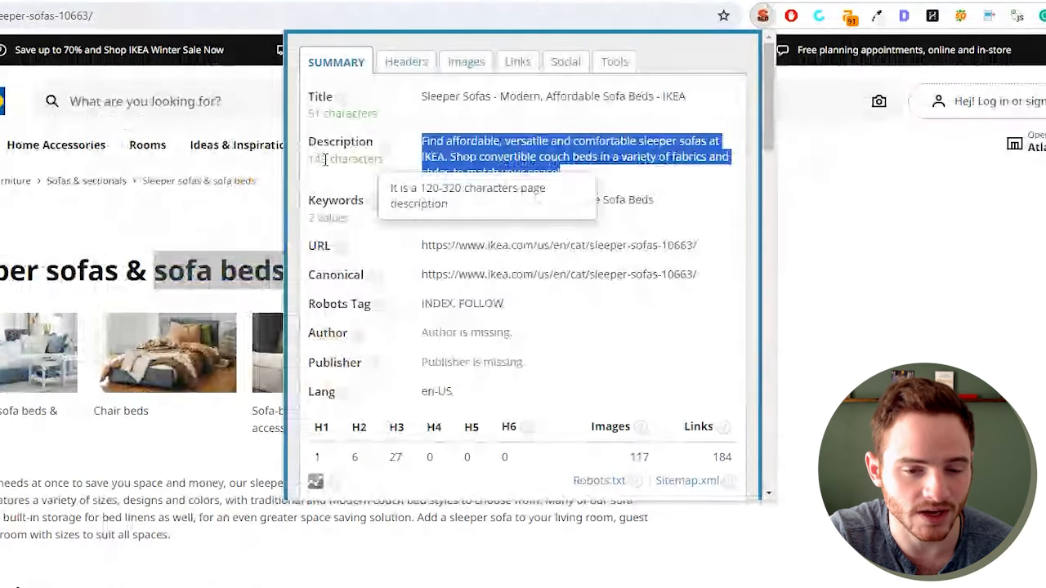
# - Review the meta title and description, then dismiss the extension popup
pyautogui.rightClick(360, 163)
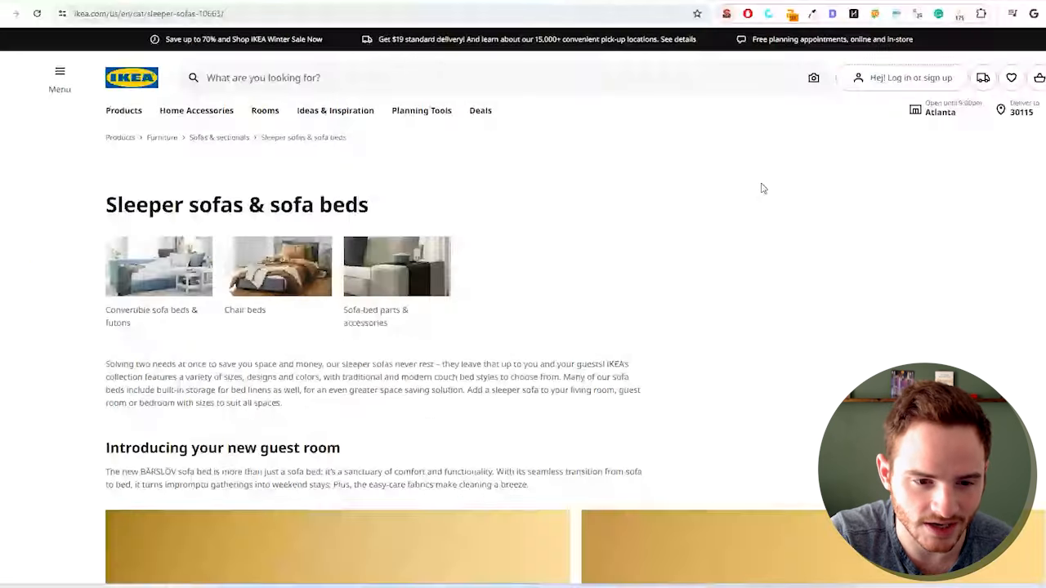
pyautogui.tripleClick(236, 204)
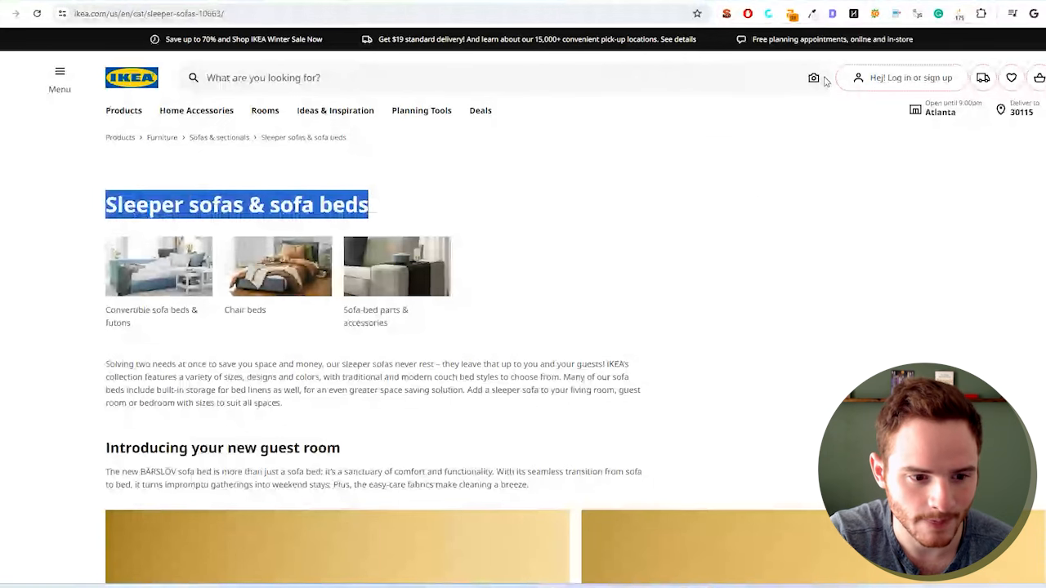
pyautogui.scroll(-3)
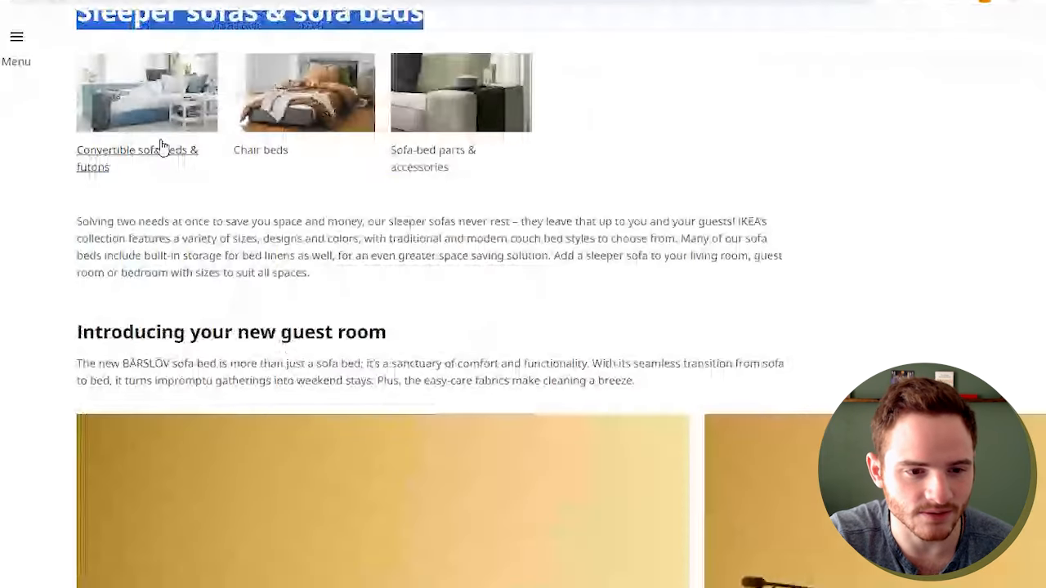
pyautogui.moveTo(98, 238); pyautogui.dragTo(310, 272)
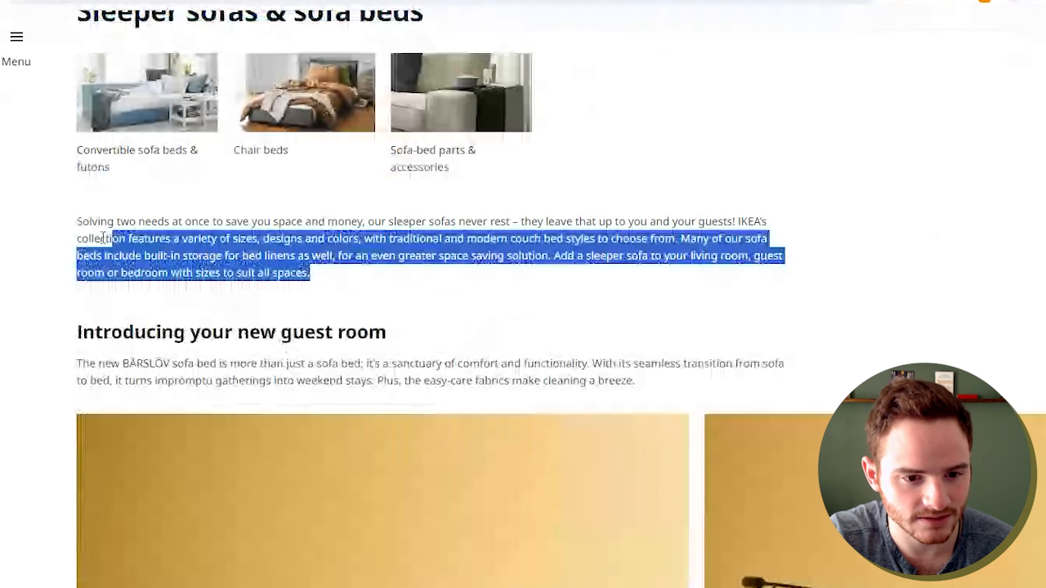
pyautogui.scroll(-3)
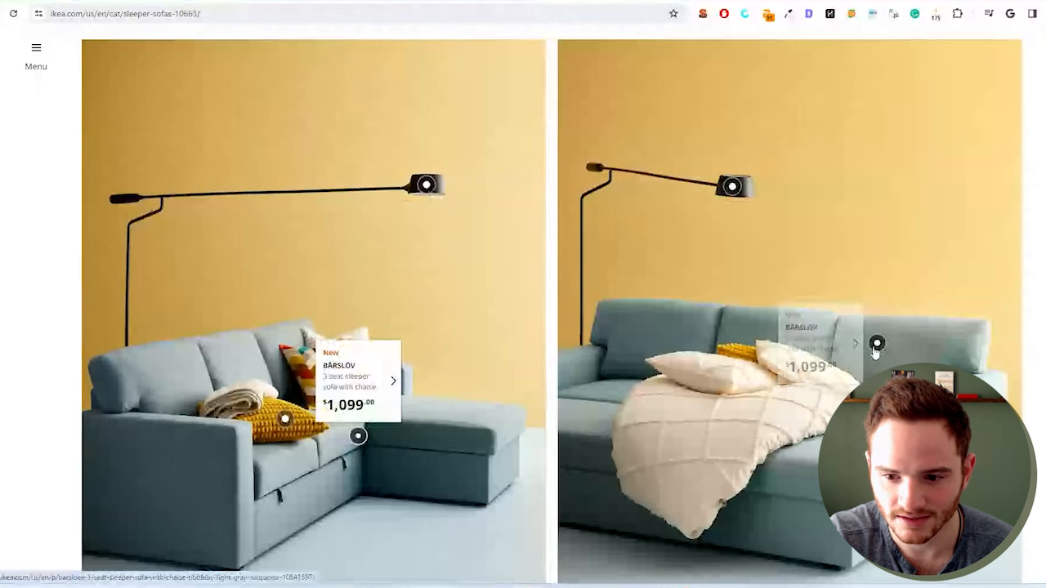
pyautogui.scroll(-3)
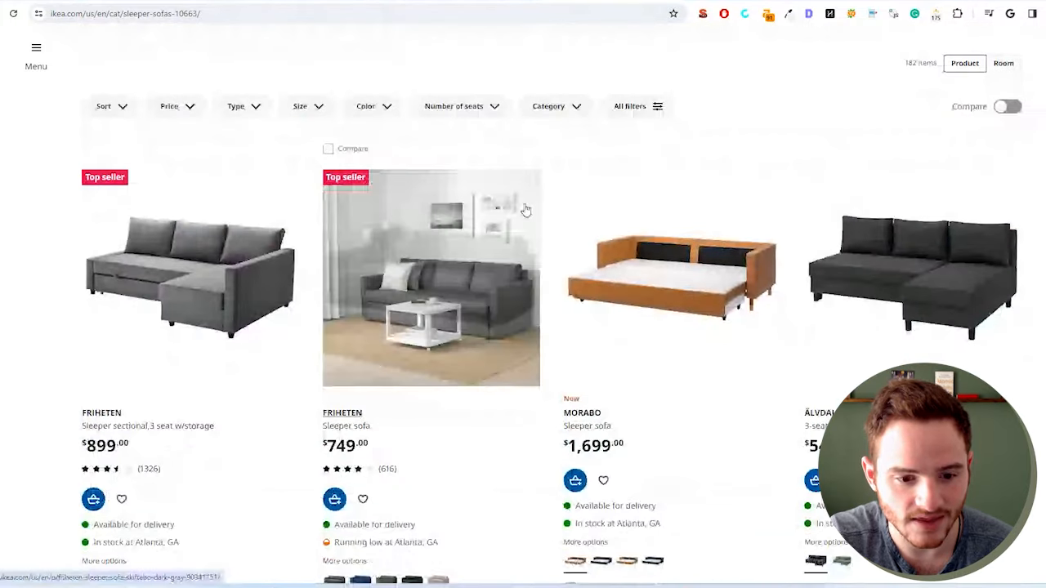
pyautogui.scroll(-3)
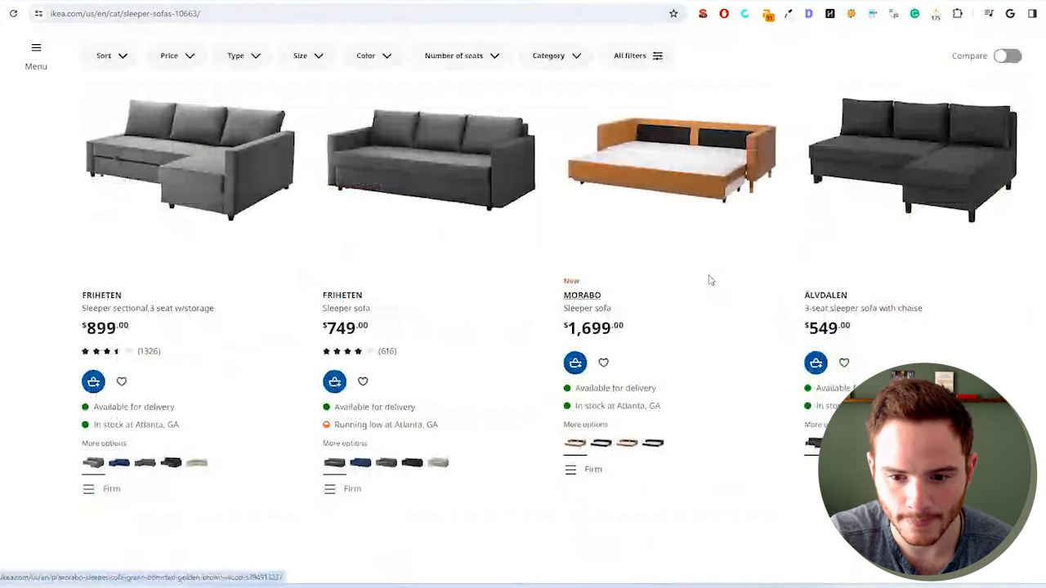
pyautogui.scroll(-3)
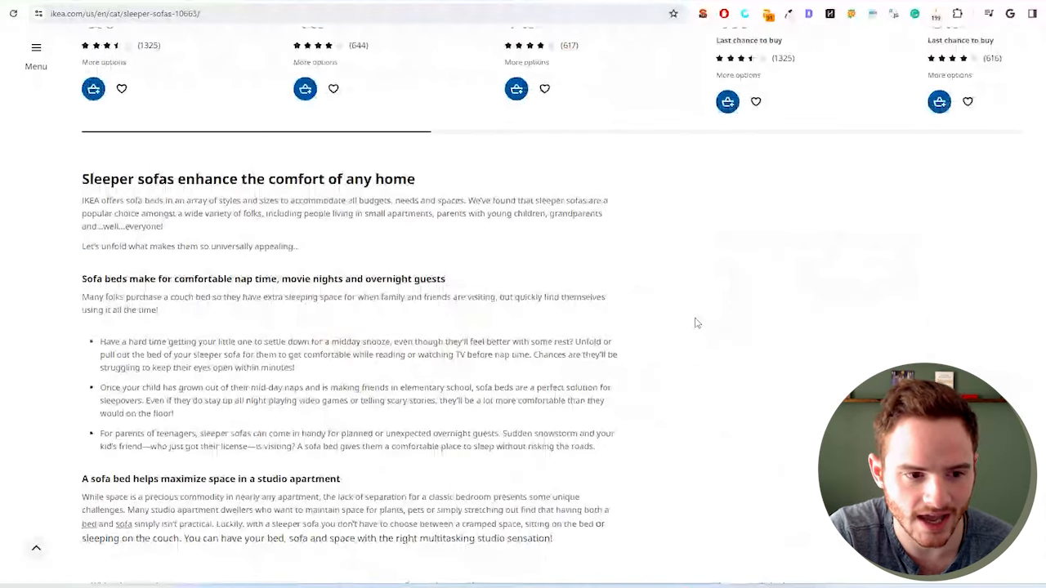
pyautogui.moveTo(81, 171); pyautogui.dragTo(470, 359)
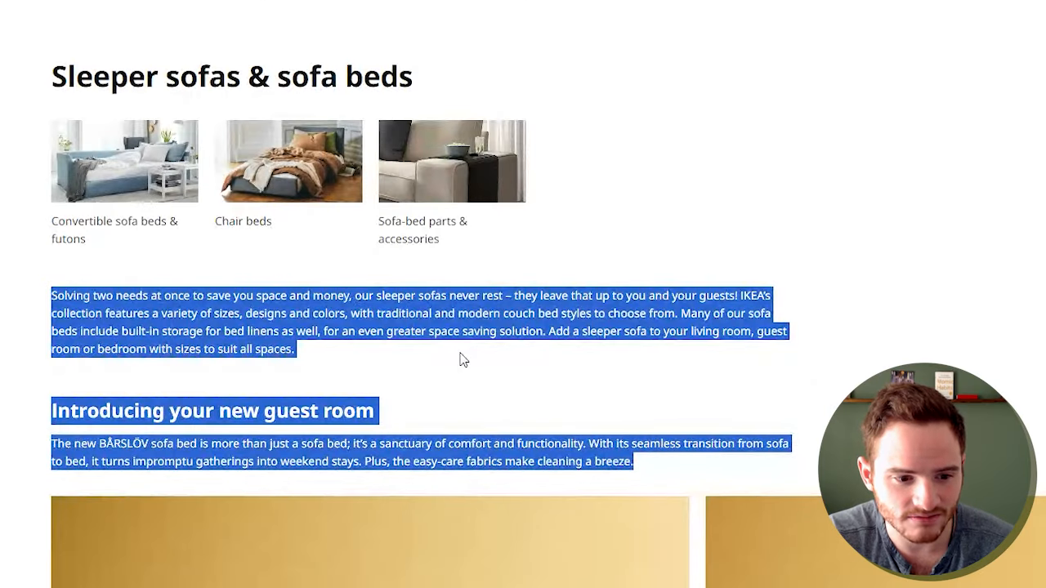
# - Go to IKEA's Beds category page and scroll through its subcategories
pyautogui.click(43, 292)
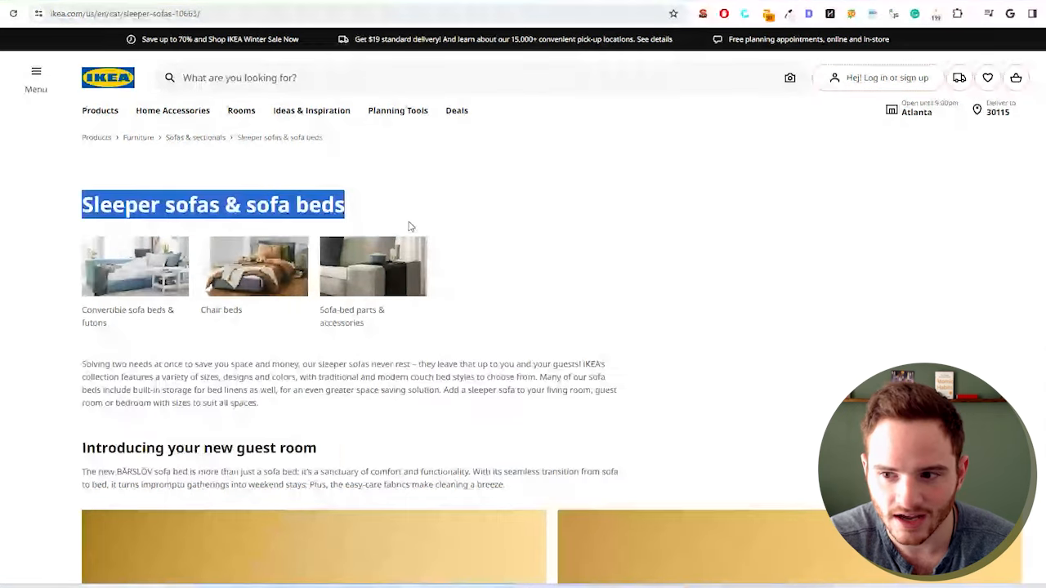
pyautogui.scroll(-3)
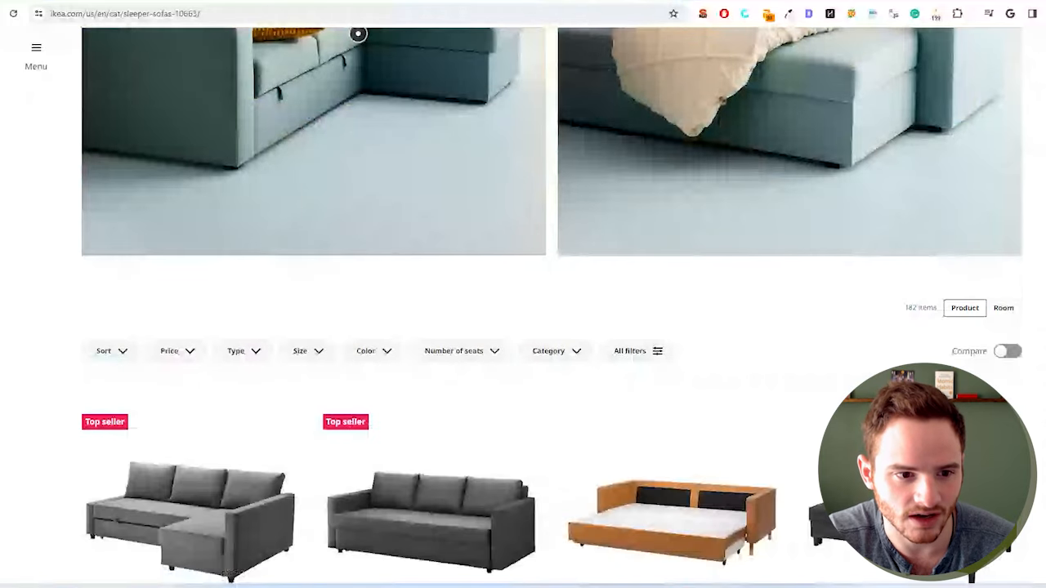
pyautogui.scroll(-3)
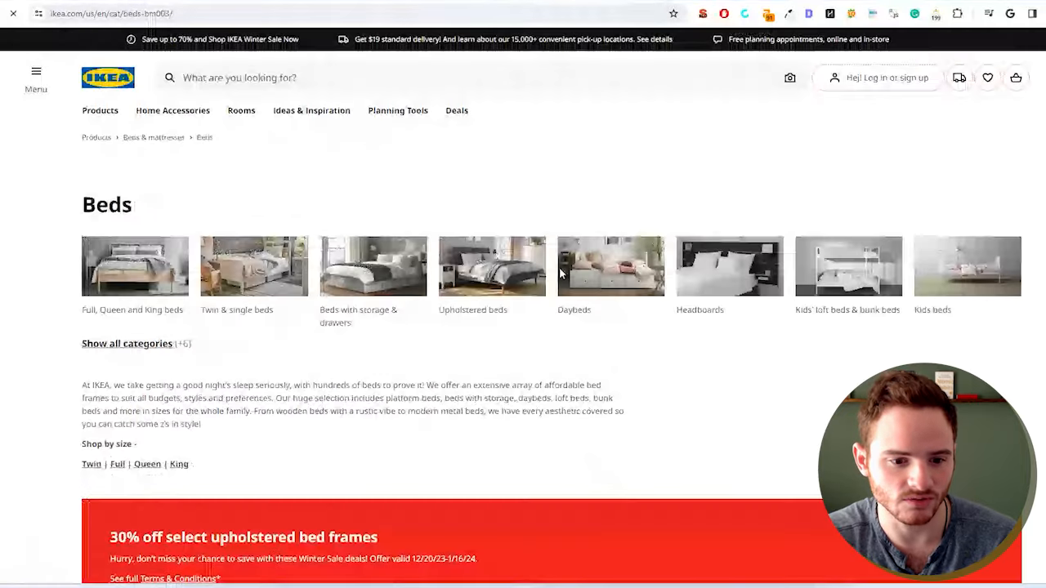
# - Return from Chair beds to Sleeper sofas & sofa beds via the breadcrumb
pyautogui.scroll(-3)
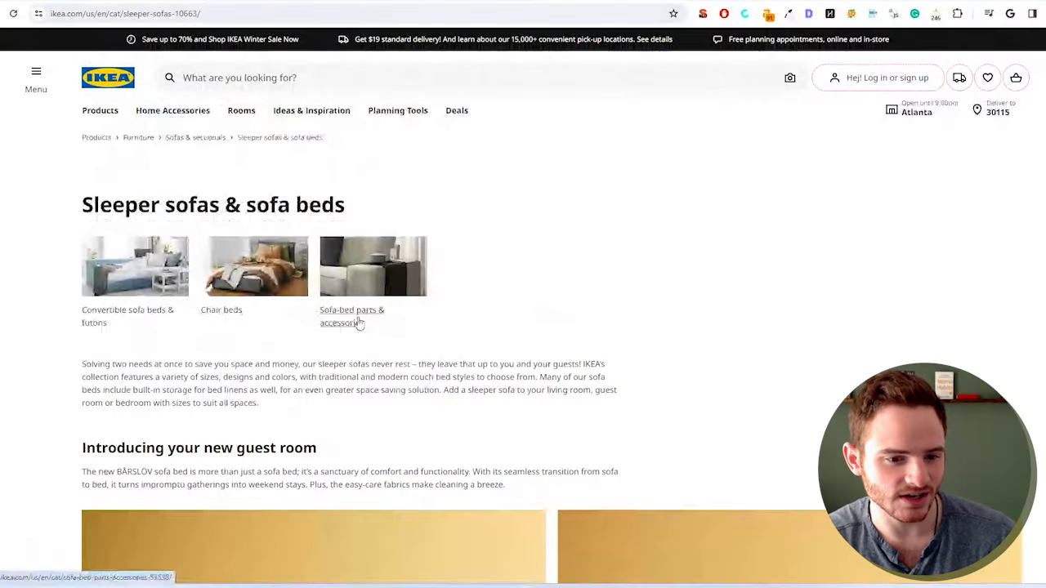
pyautogui.moveTo(121, 317)
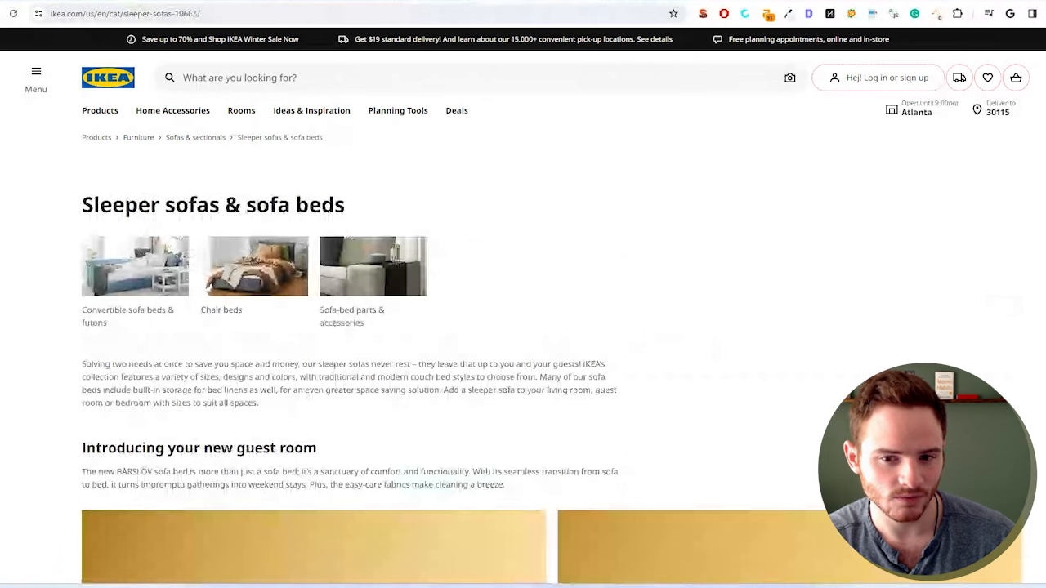
pyautogui.click(221, 266)
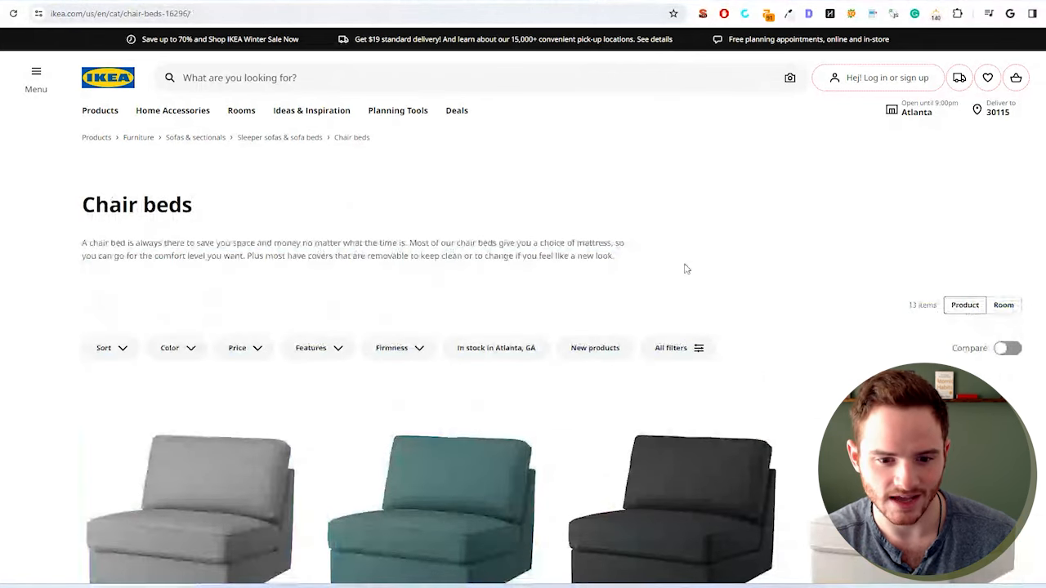
pyautogui.scroll(-3)
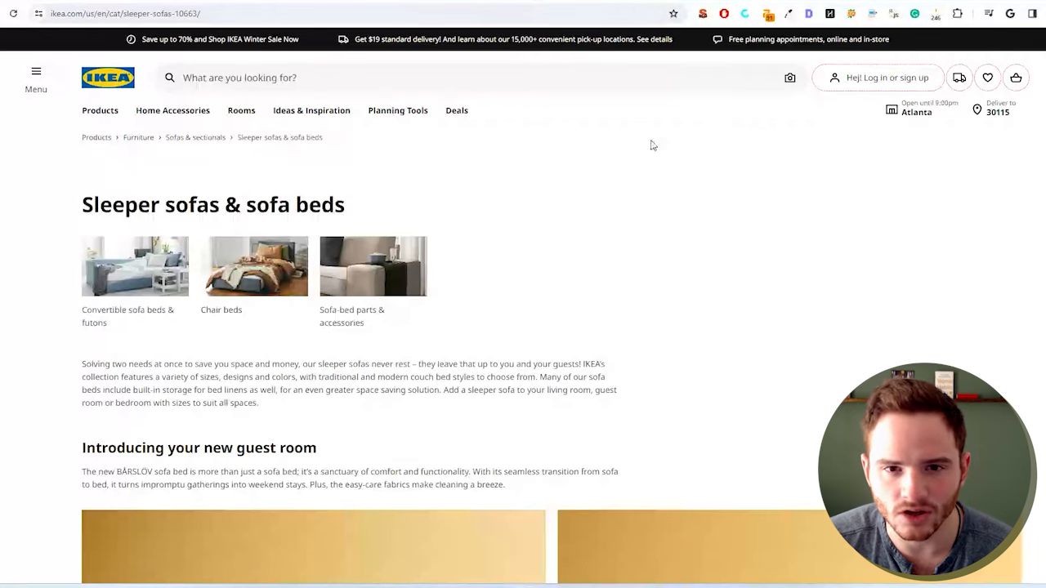
pyautogui.click(702, 14)
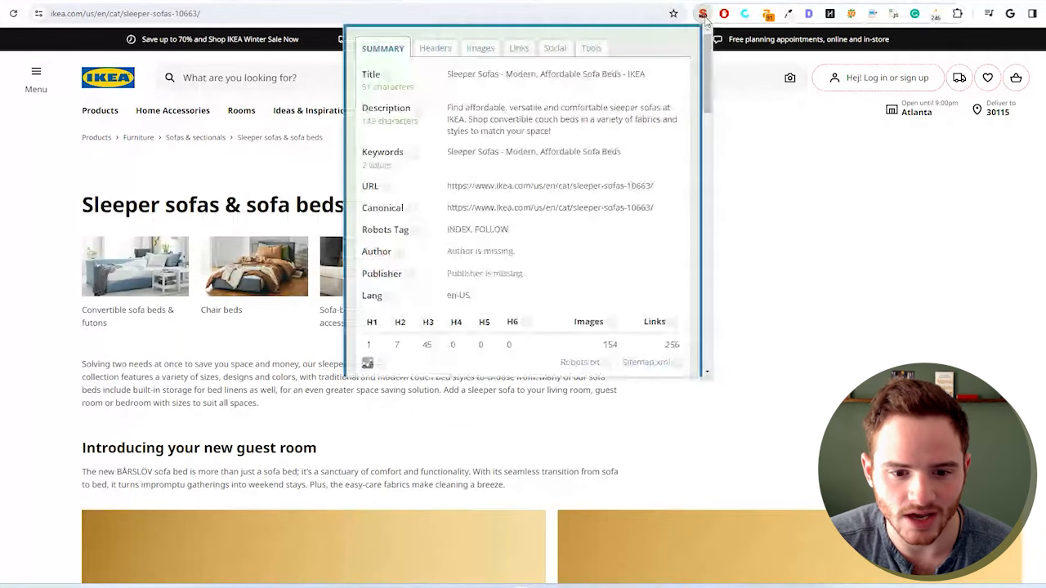
pyautogui.click(432, 48)
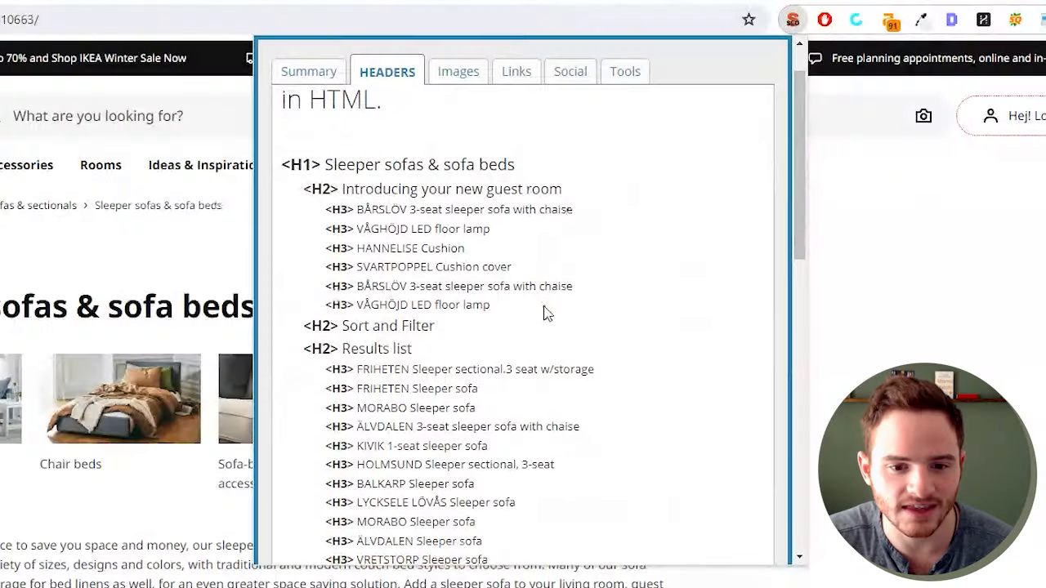
pyautogui.scroll(-3)
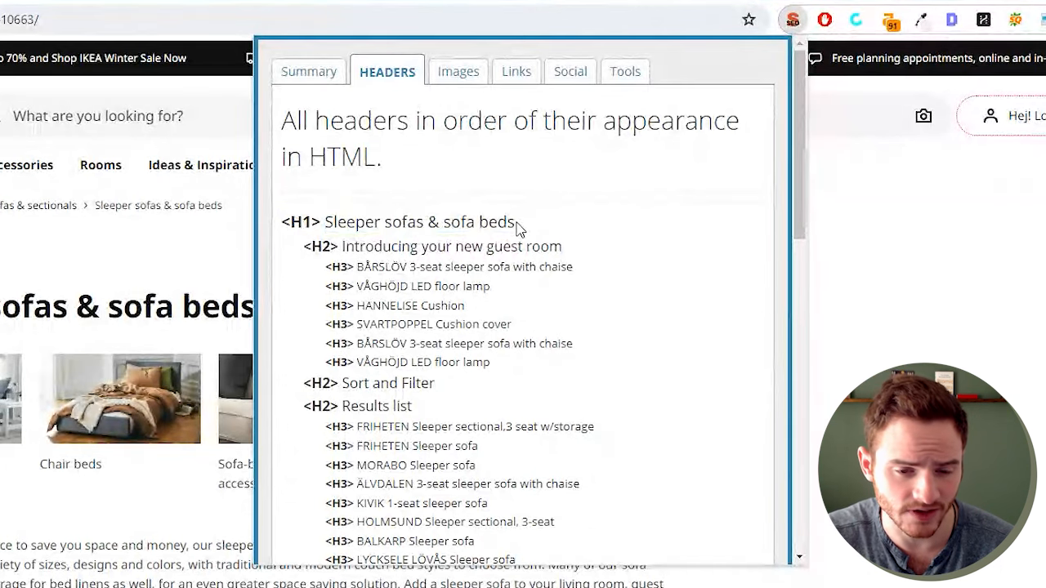
pyautogui.doubleClick(374, 222)
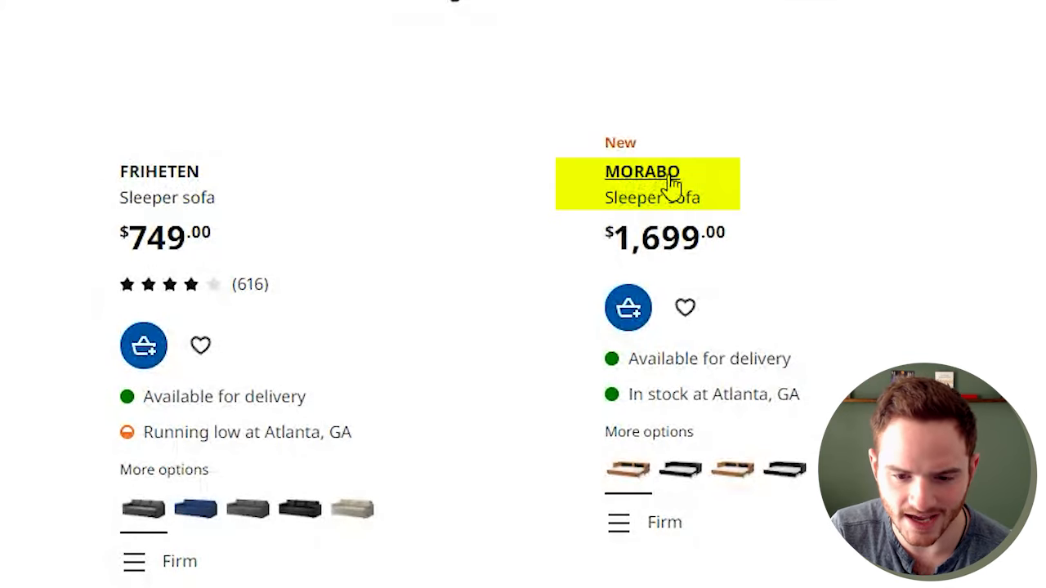
# - Select 'Sleeper' in the MORABO heading and scroll through the page's lower sections
pyautogui.scroll(3)
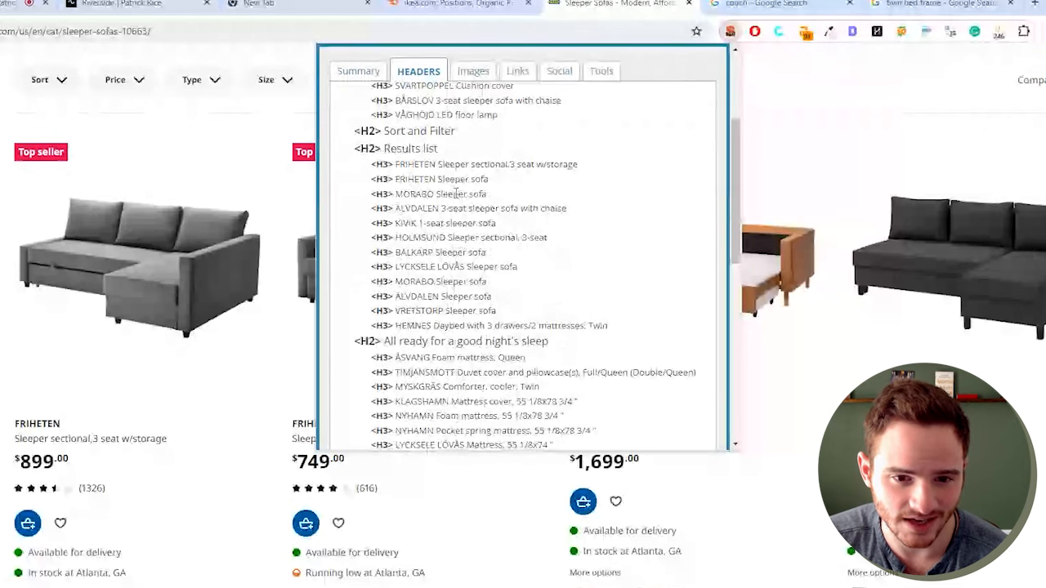
pyautogui.doubleClick(486, 165)
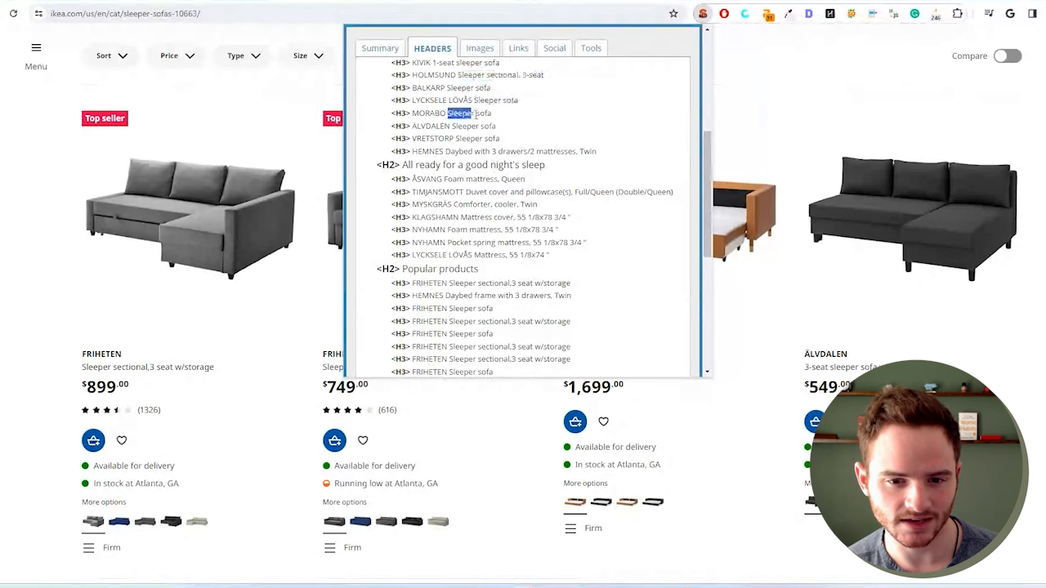
pyautogui.scroll(-3)
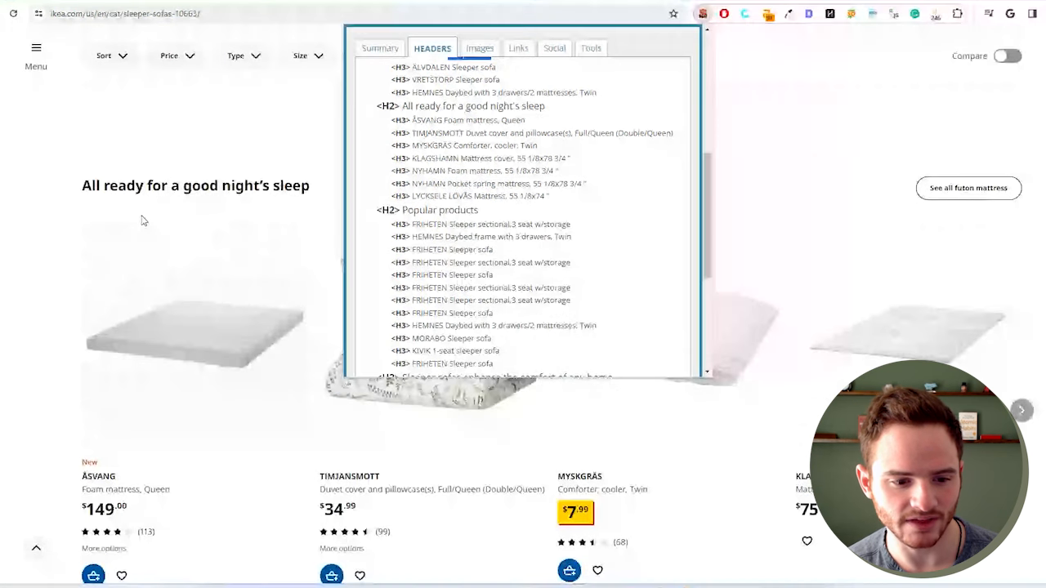
pyautogui.scroll(-3)
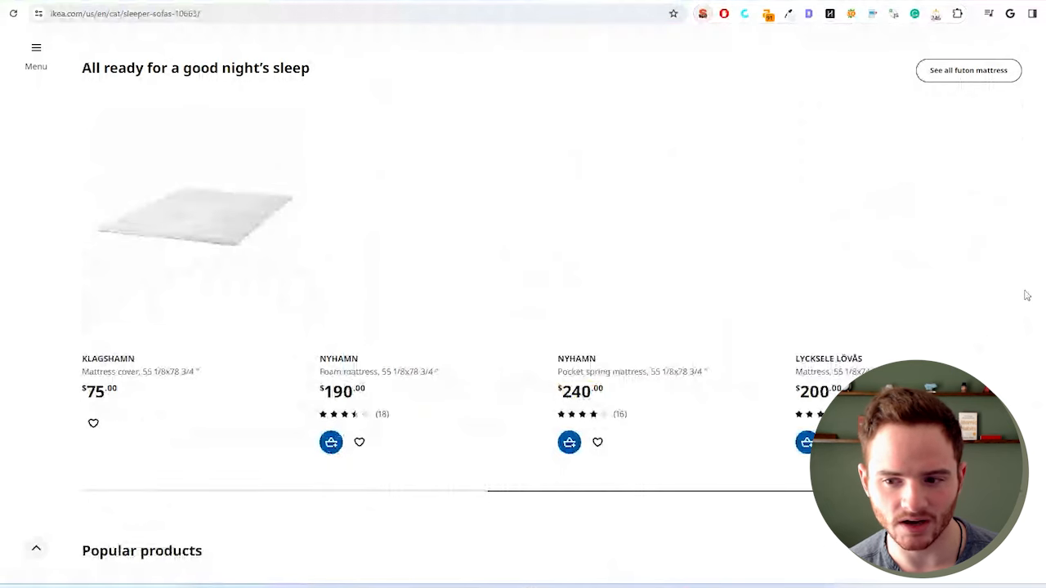
pyautogui.scroll(-3)
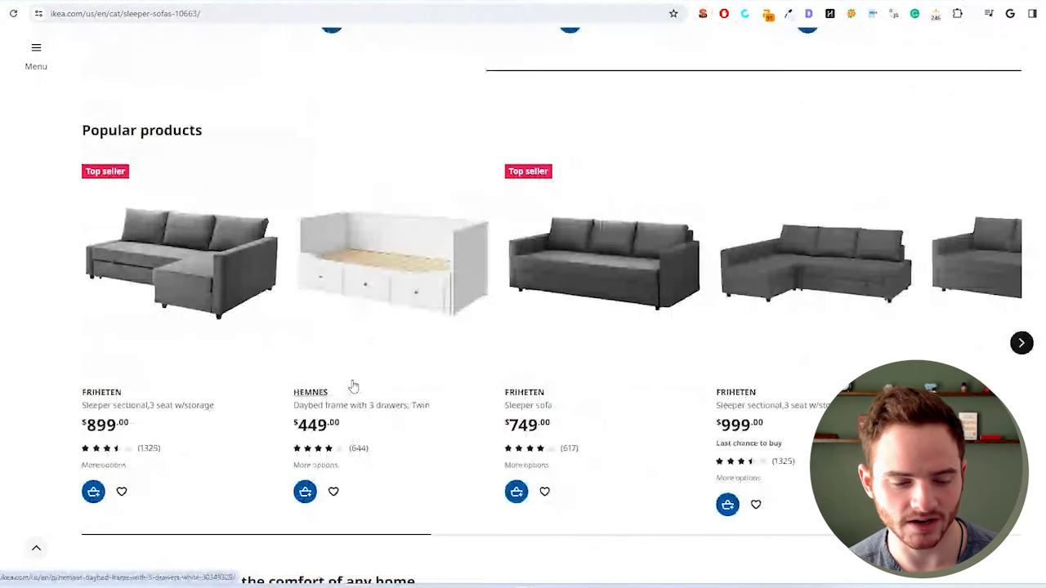
pyautogui.scroll(-3)
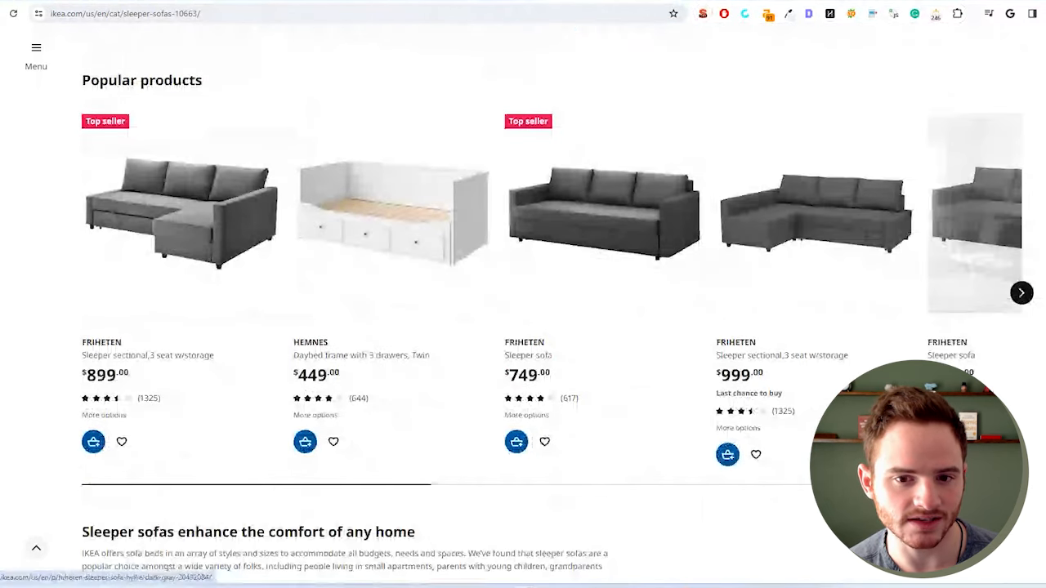
pyautogui.scroll(-3)
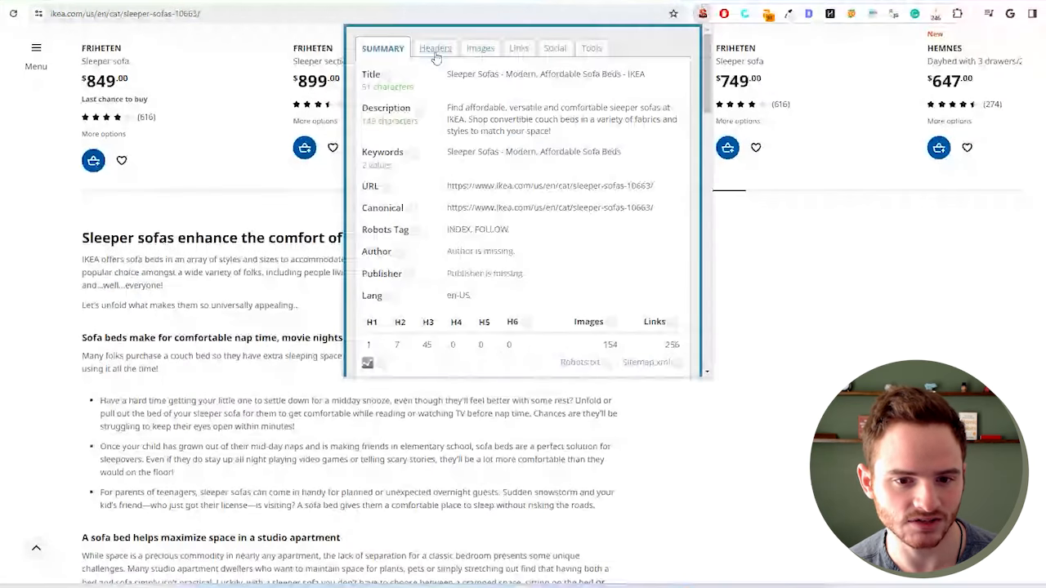
# - View the page's heading structure on the extension's Headers tab
pyautogui.click(436, 47)
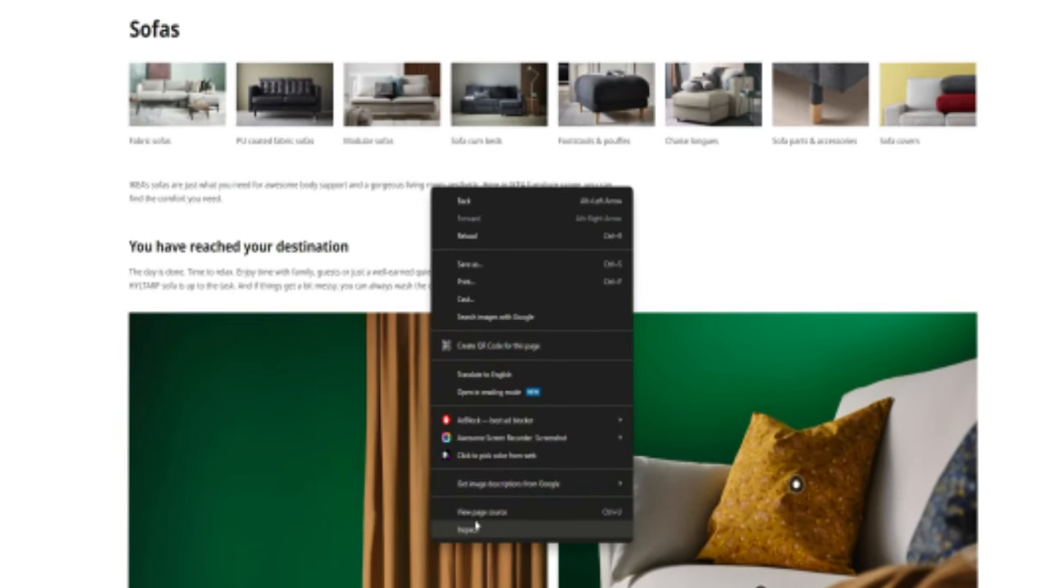
# - Inspect the Sofas page's underlying HTML source
pyautogui.click(483, 512)
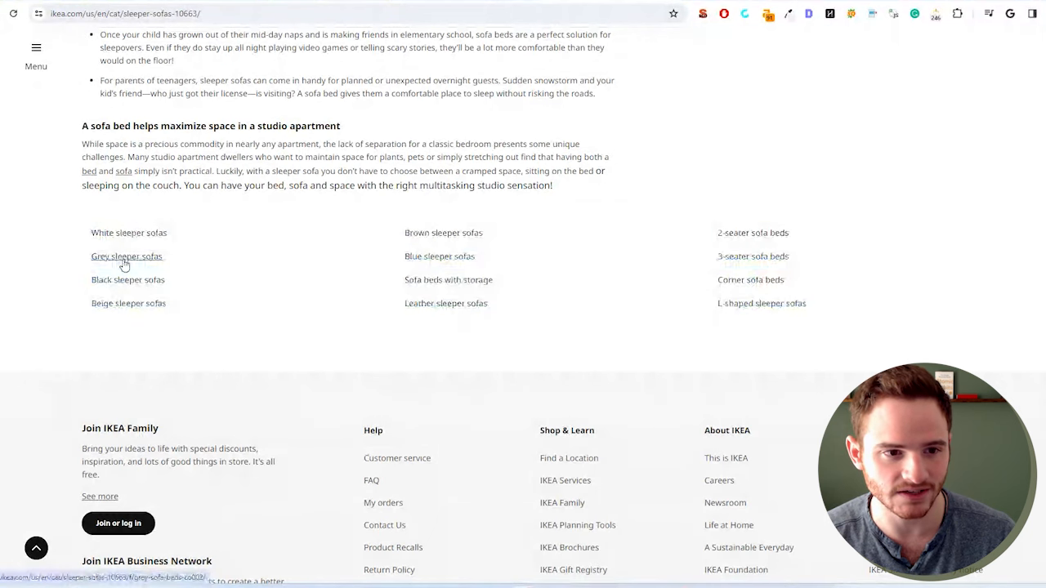
# - Open Grey sleeper sofas and review its heading and intro text
pyautogui.click(127, 255)
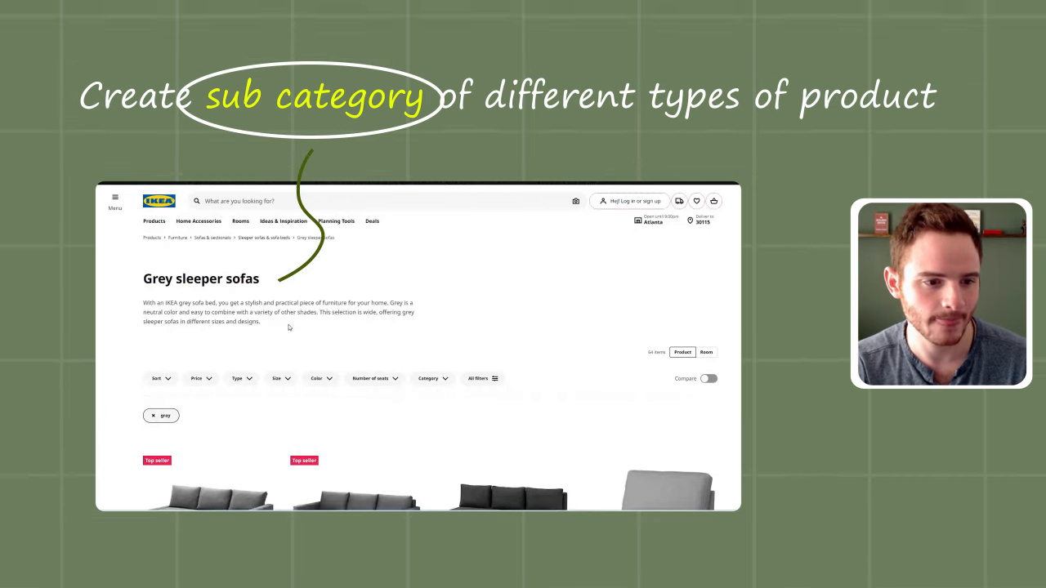
pyautogui.moveTo(143, 274); pyautogui.dragTo(262, 322)
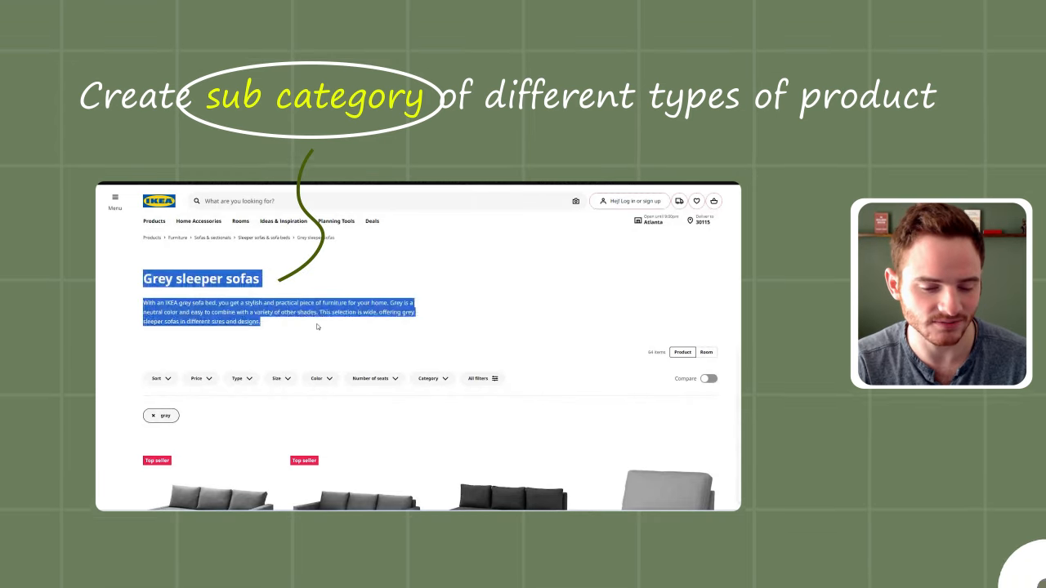
pyautogui.scroll(-3)
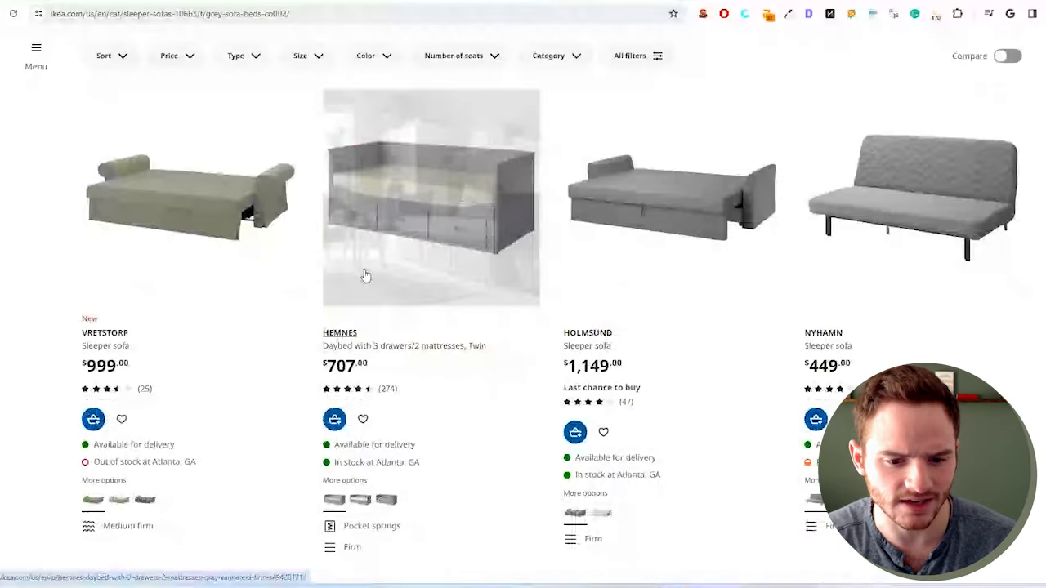
pyautogui.scroll(-3)
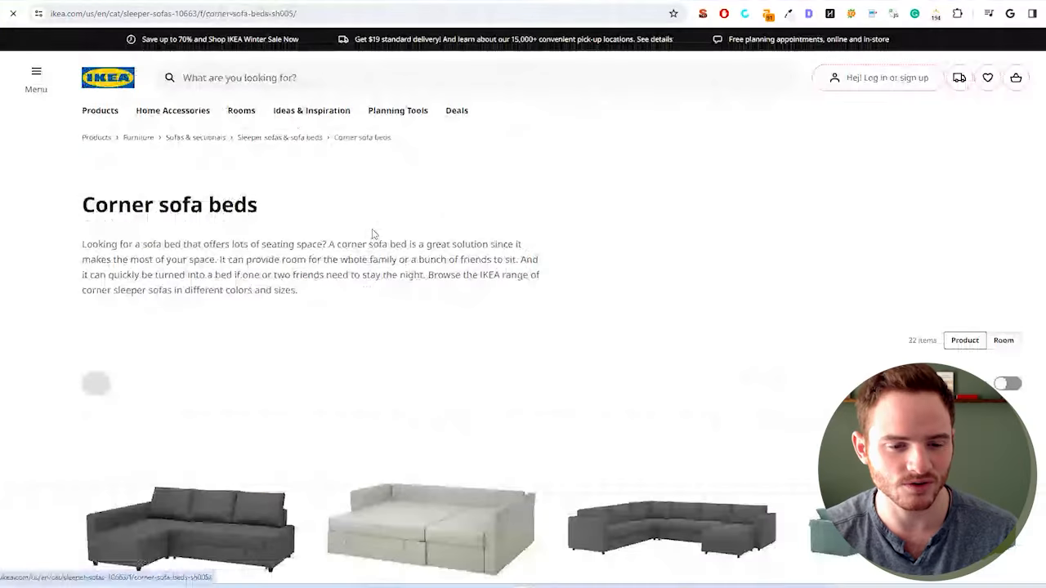
pyautogui.scroll(-3)
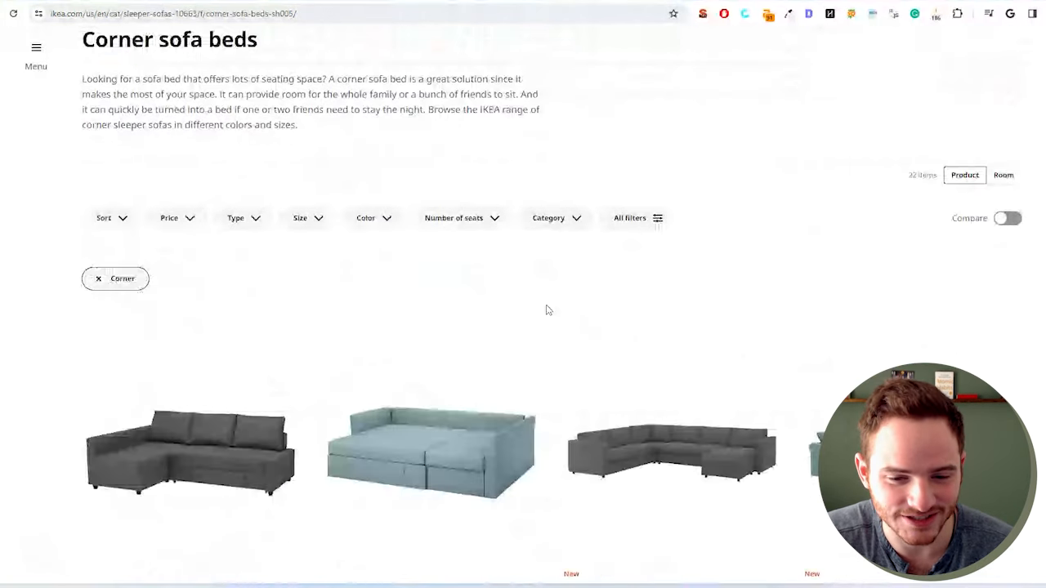
pyautogui.scroll(-3)
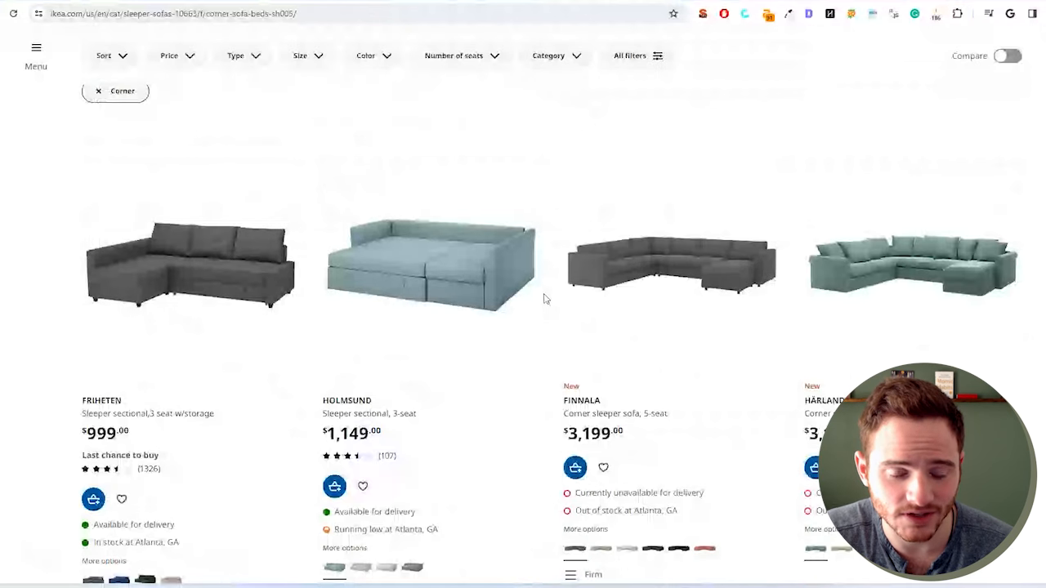
pyautogui.click(430, 261)
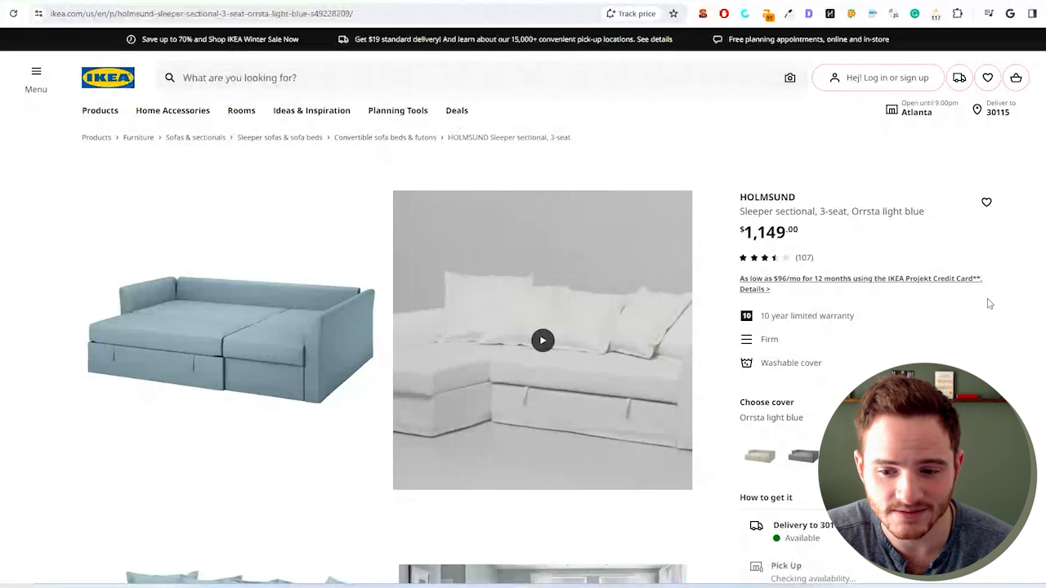
# - Scroll the HOLMSUND sleeper sectional page past the images to its description
pyautogui.scroll(-3)
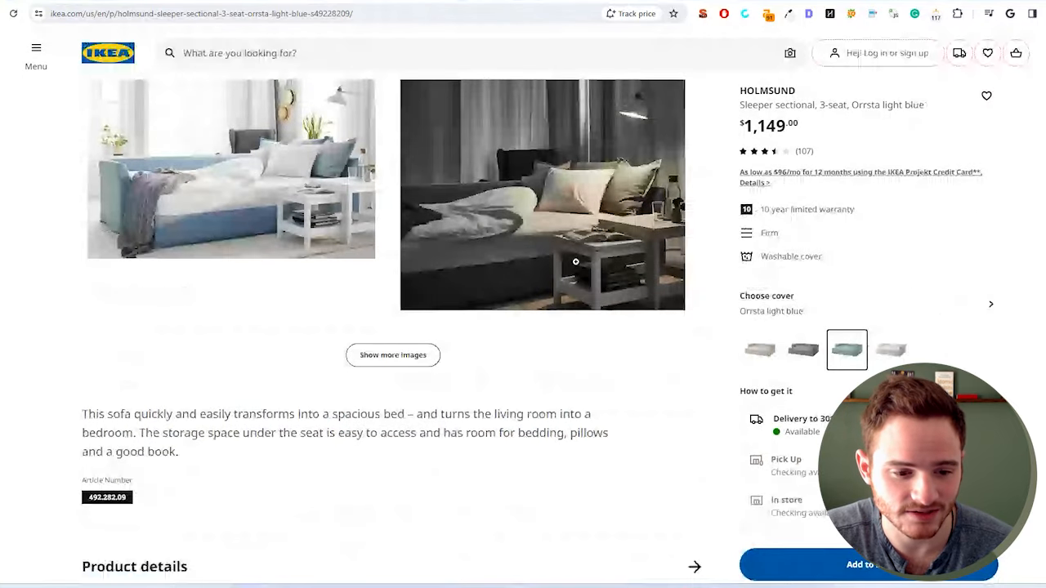
pyautogui.scroll(-3)
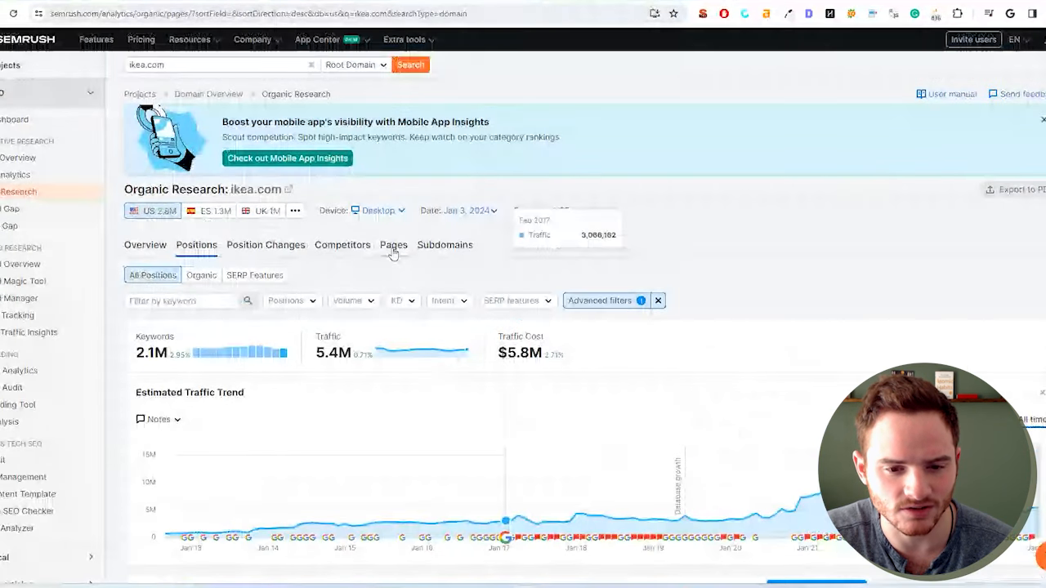
# - Show ikea.com's Organic Pages report and scroll through its top URLs by traffic
pyautogui.click(393, 244)
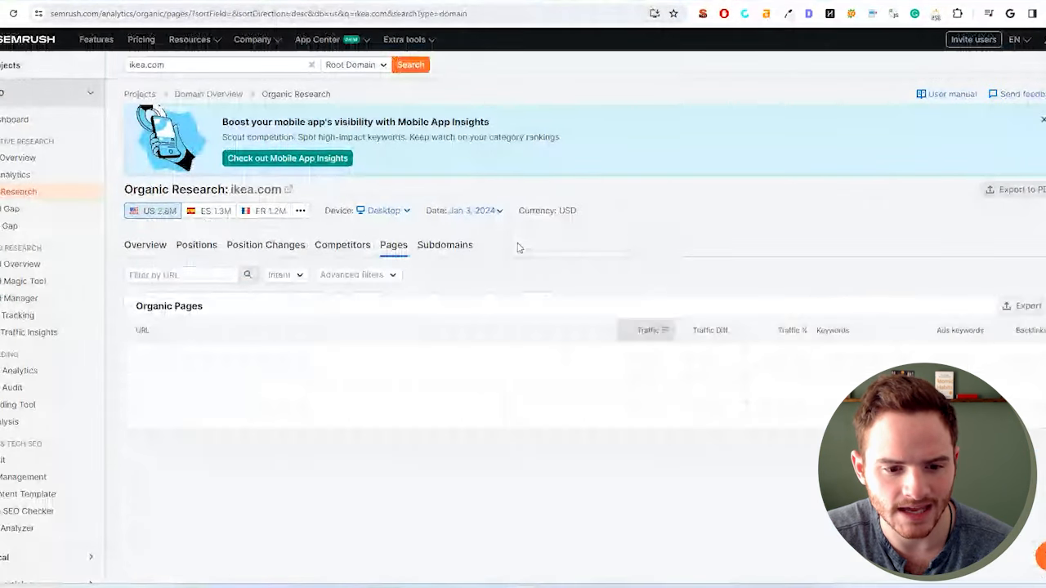
pyautogui.scroll(-3)
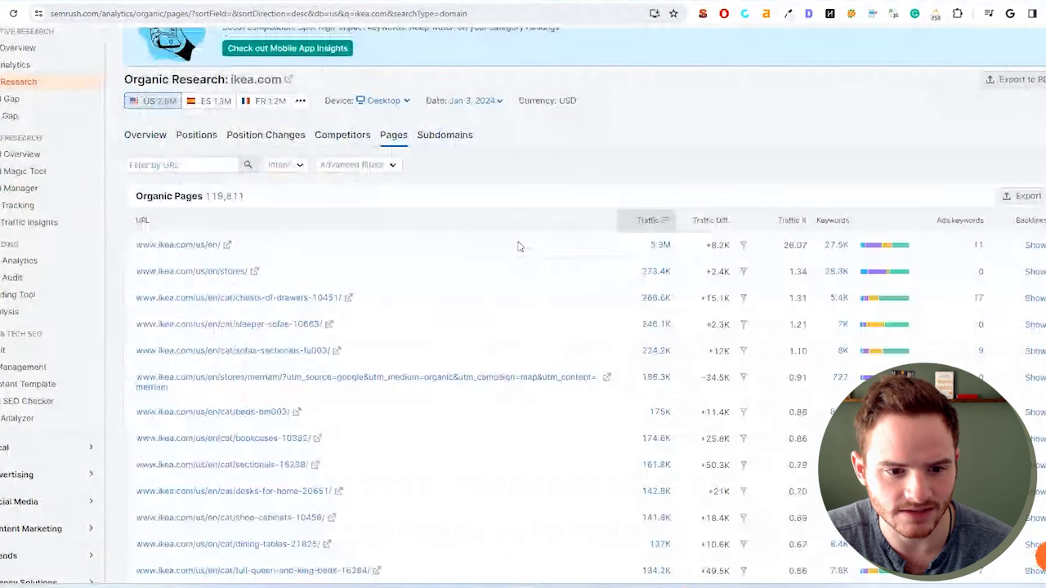
pyautogui.scroll(-3)
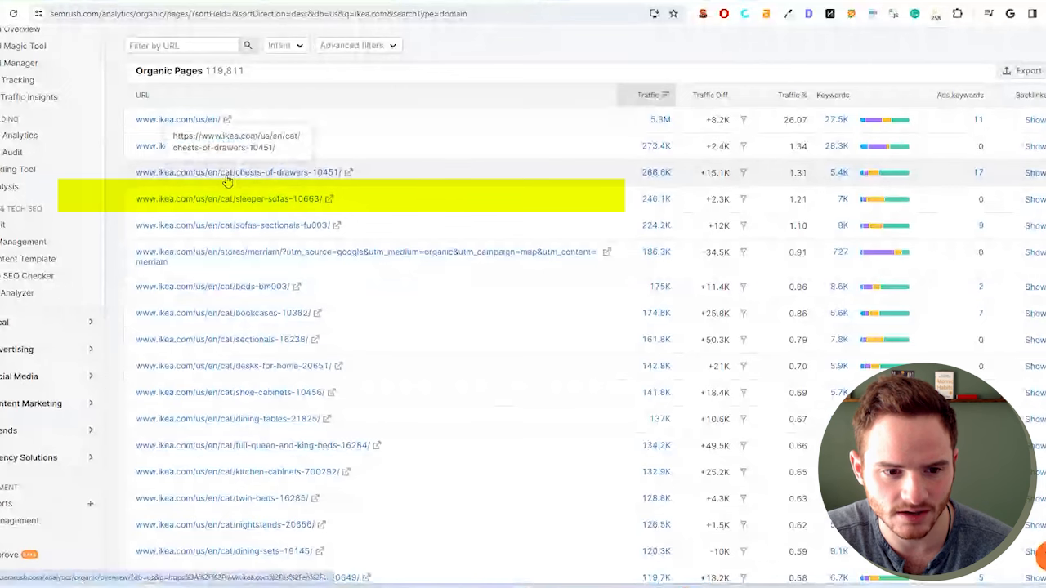
pyautogui.moveTo(376, 319)
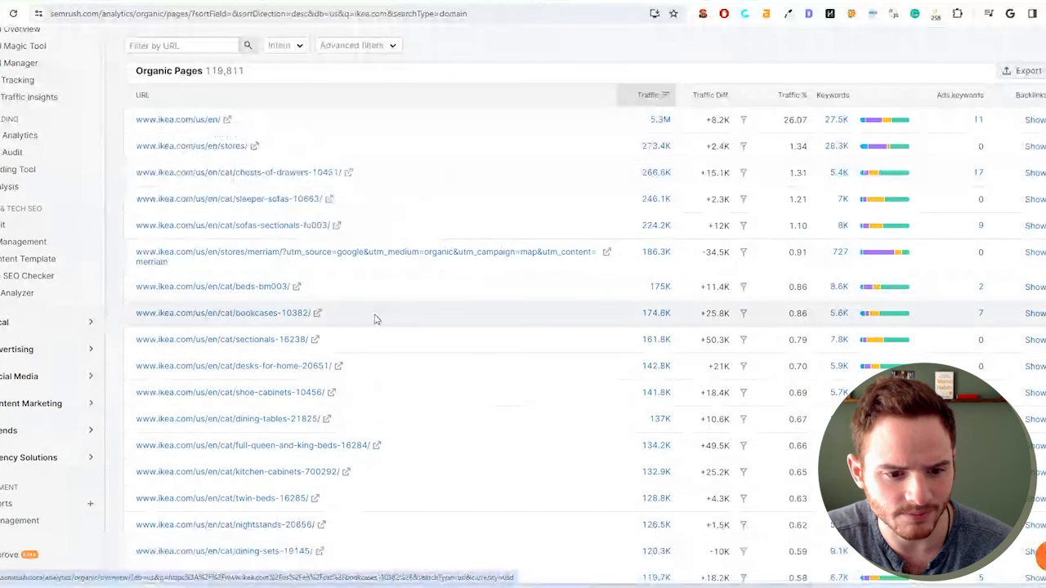
pyautogui.scroll(-3)
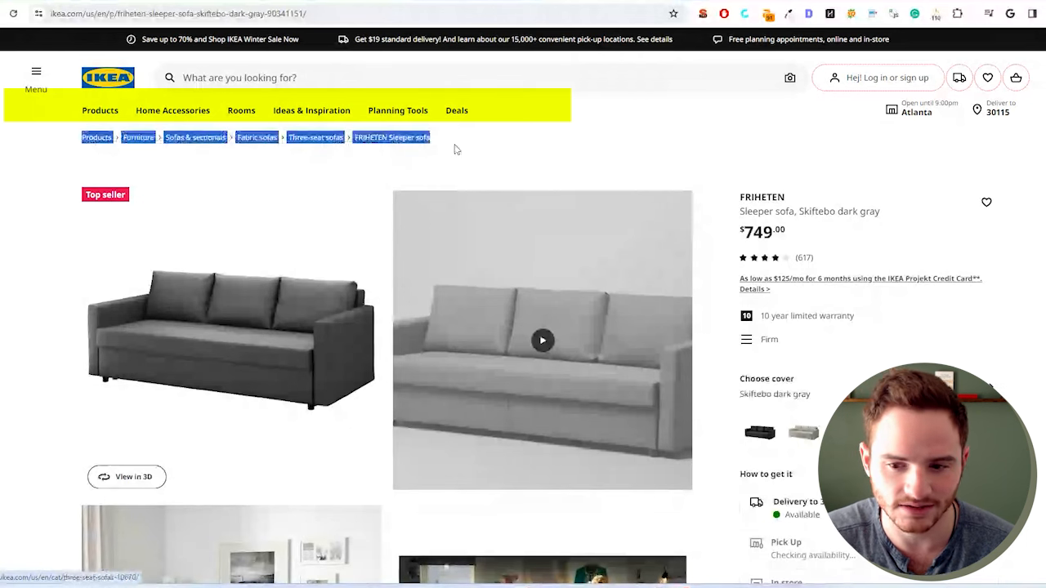
# - Scroll the FRIHETEN sleeper sofa page past its images toward the product details
pyautogui.scroll(-3)
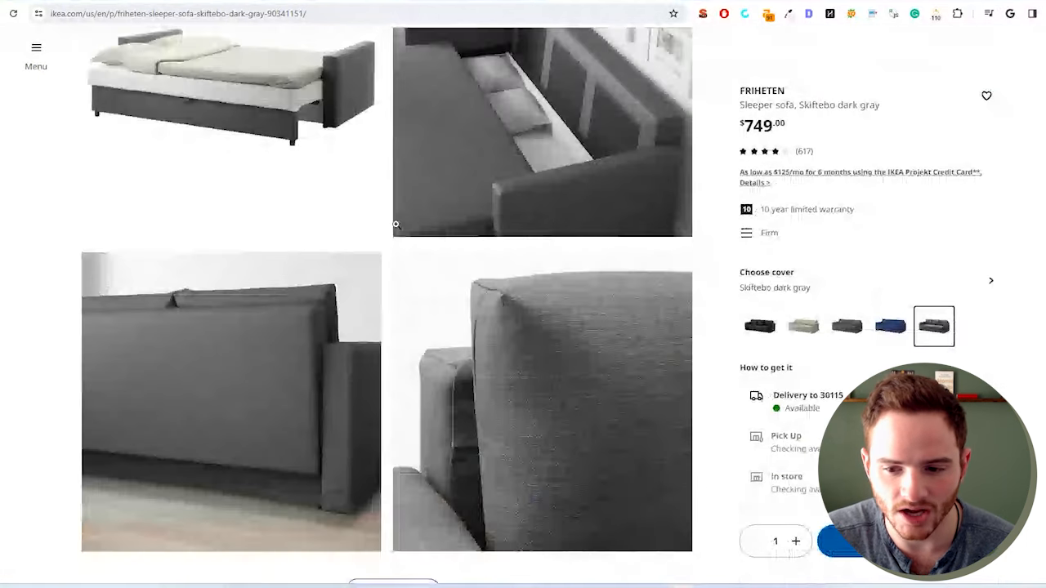
pyautogui.scroll(-3)
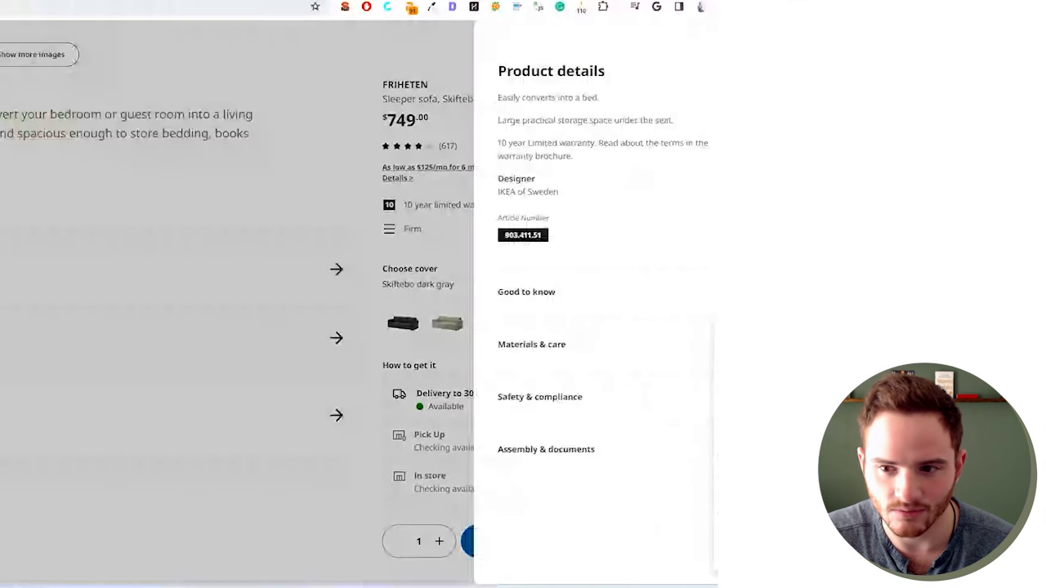
# - Expand Good to know, then close the FRIHETEN Product details panel
pyautogui.click(527, 292)
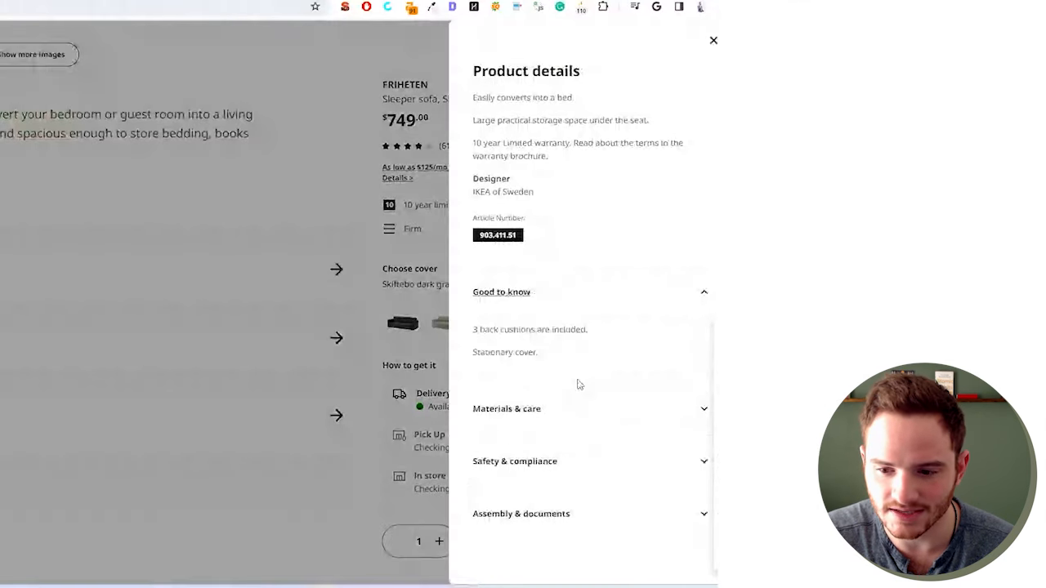
pyautogui.click(507, 409)
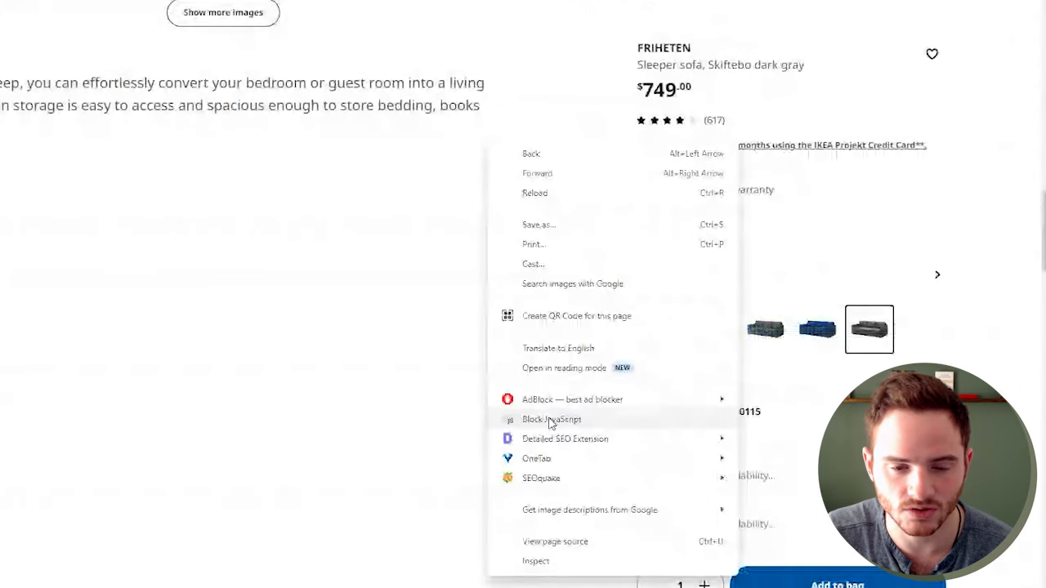
# - View the FRIHETEN sofa page's HTML source
pyautogui.click(555, 541)
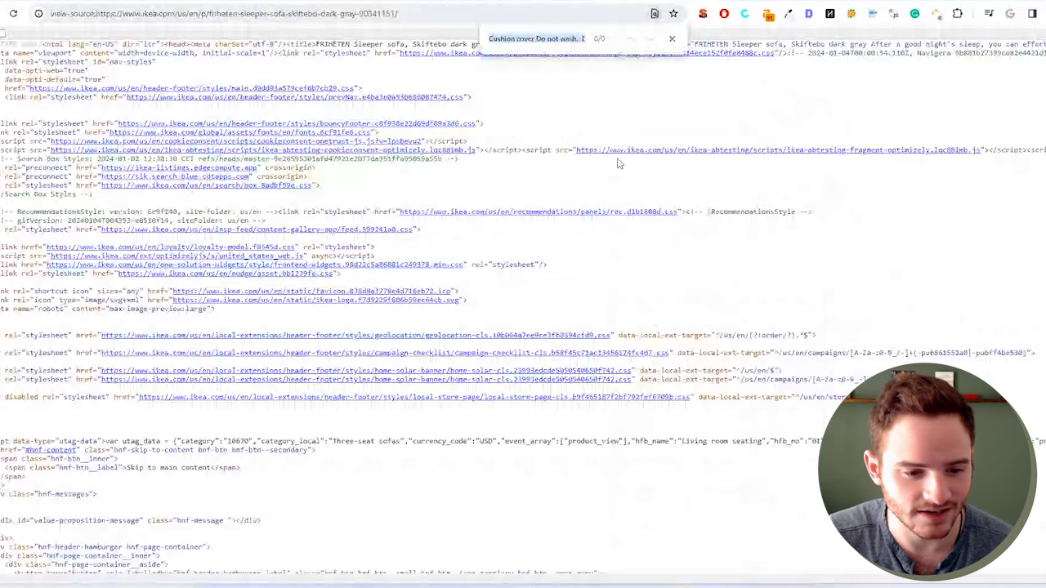
pyautogui.moveTo(533, 221)
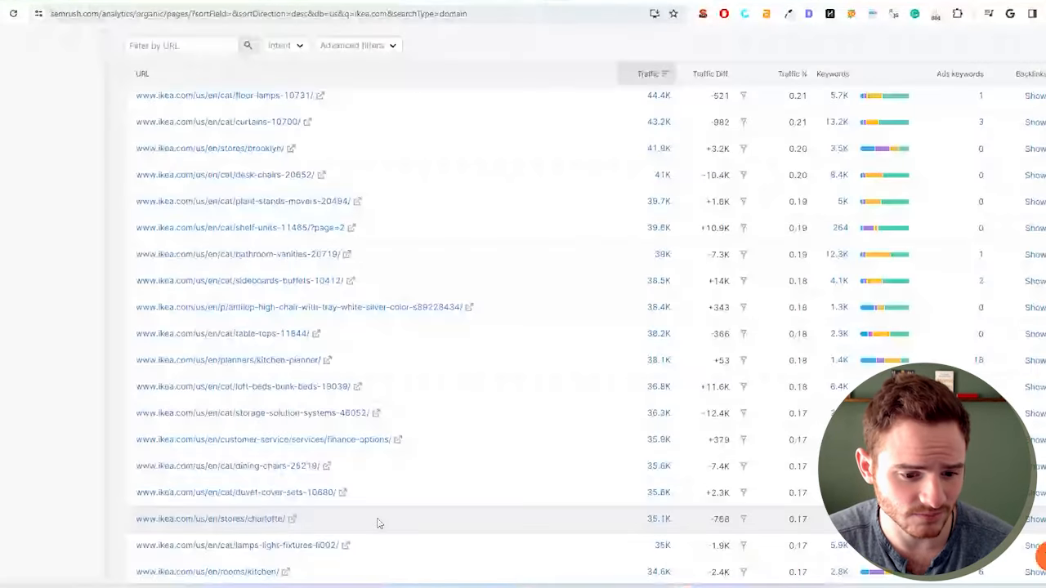
# - Scroll through the FRIHETEN sleeper sofa product page
pyautogui.scroll(-3)
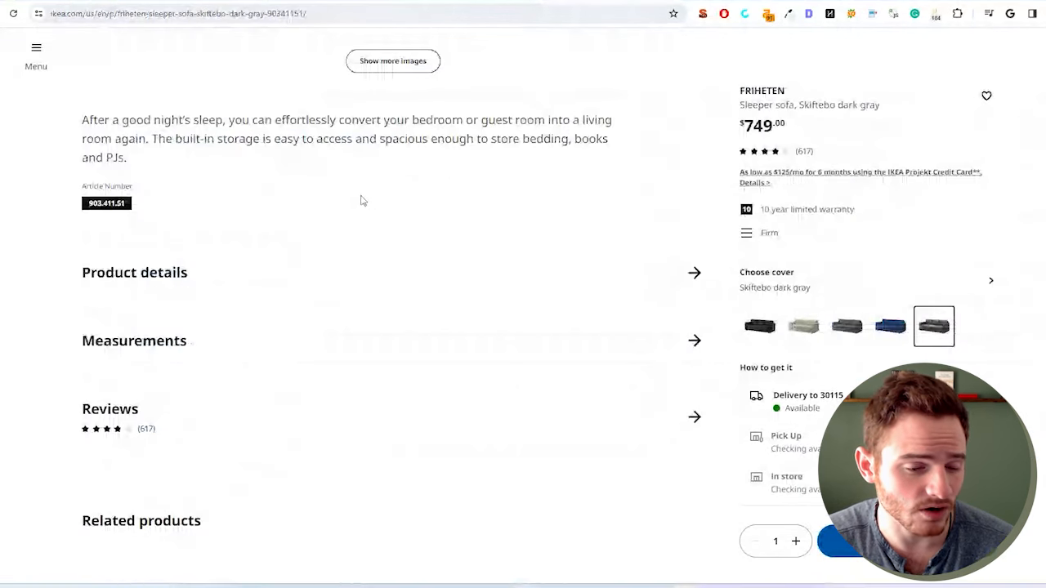
pyautogui.scroll(-3)
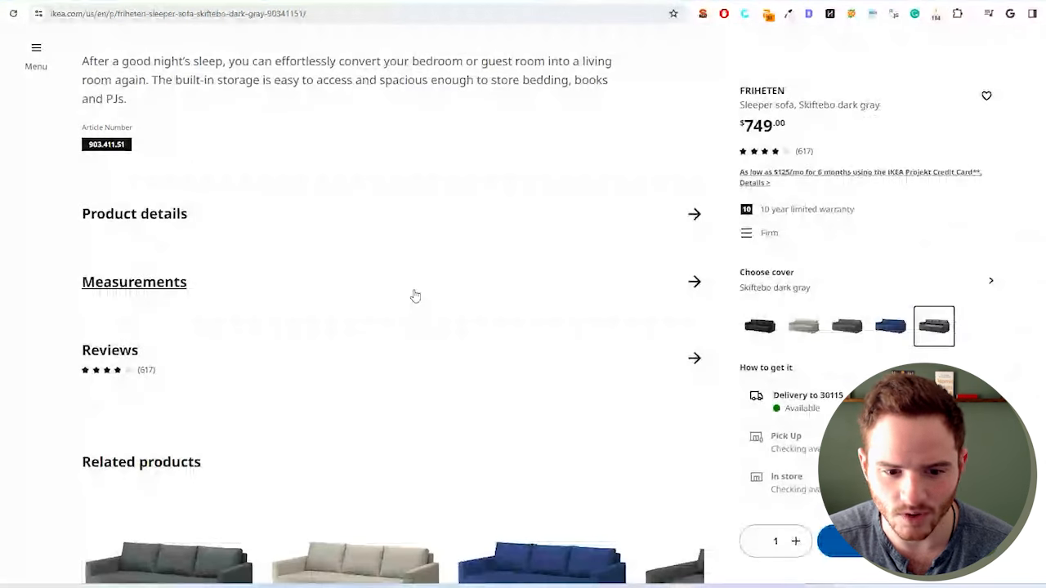
pyautogui.scroll(-3)
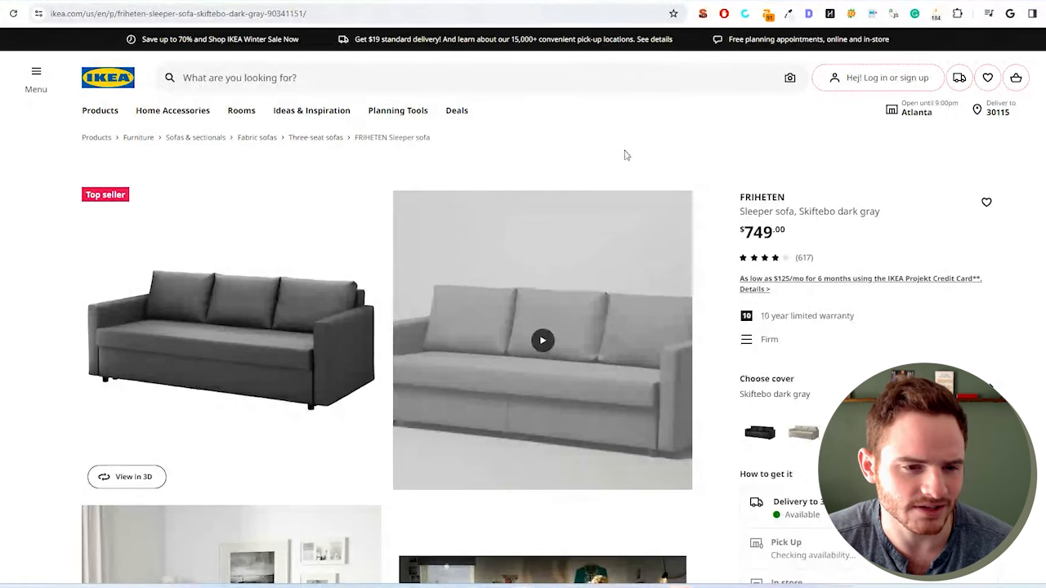
pyautogui.moveTo(173, 110)
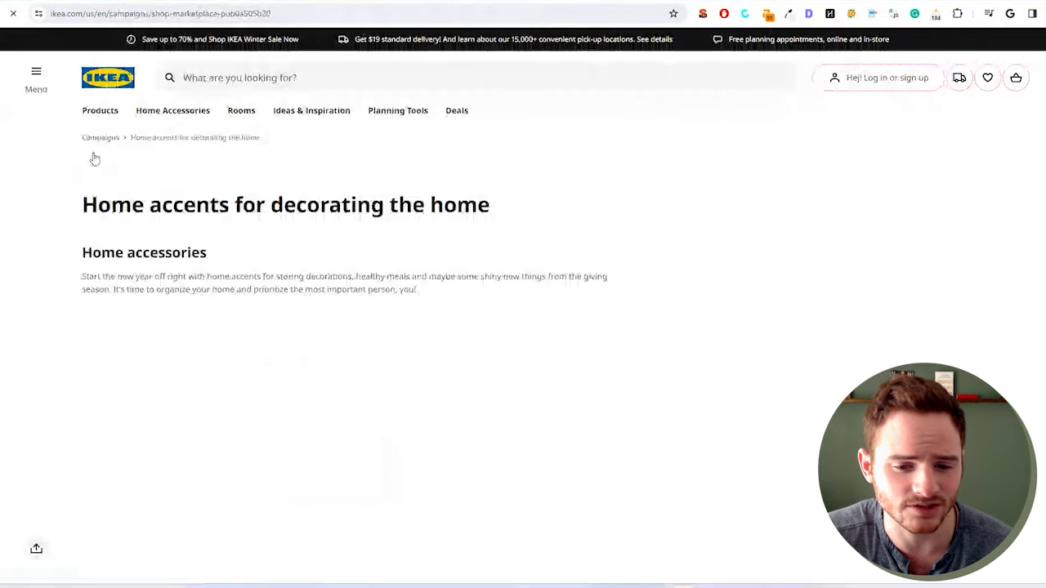
# - Go from the campaign page through Kids to Kids play: toys for kids
pyautogui.scroll(-3)
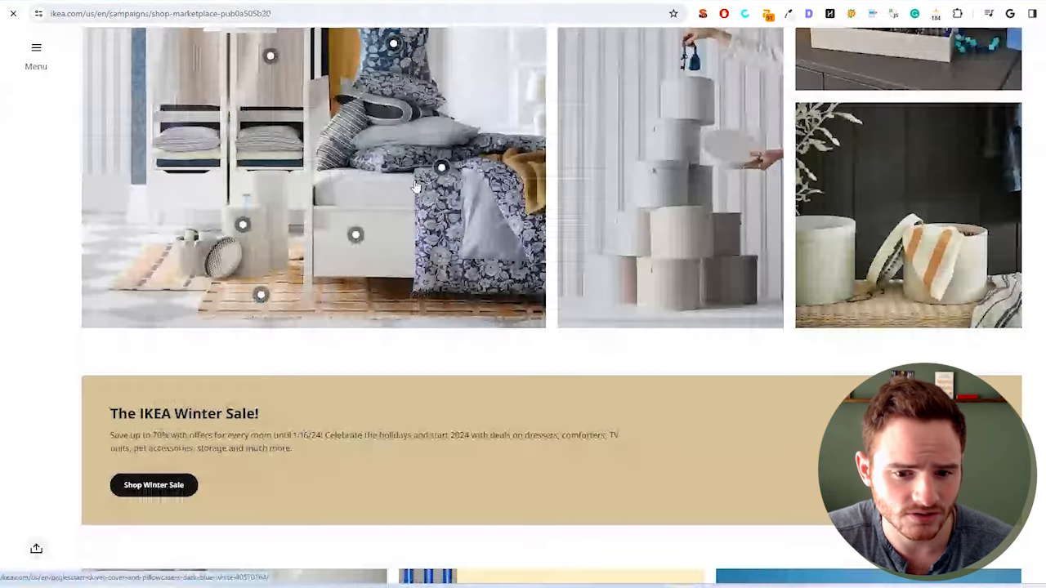
pyautogui.scroll(-3)
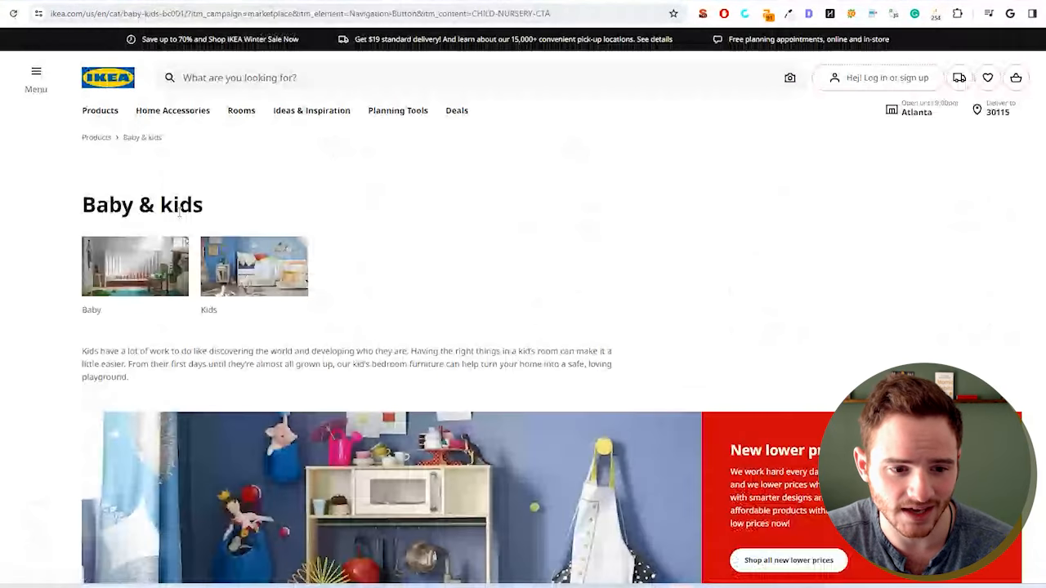
pyautogui.click(254, 265)
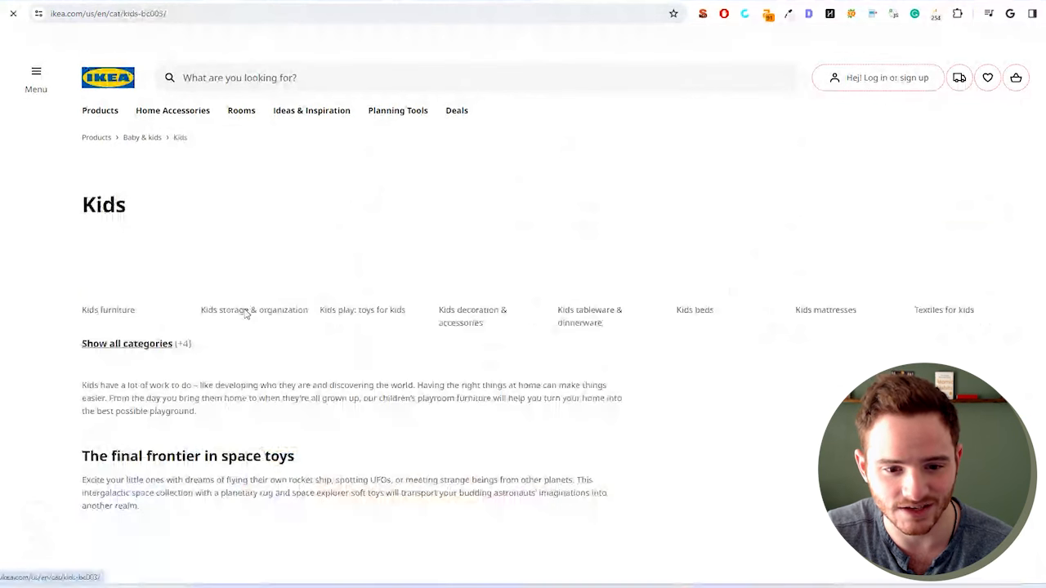
pyautogui.click(362, 310)
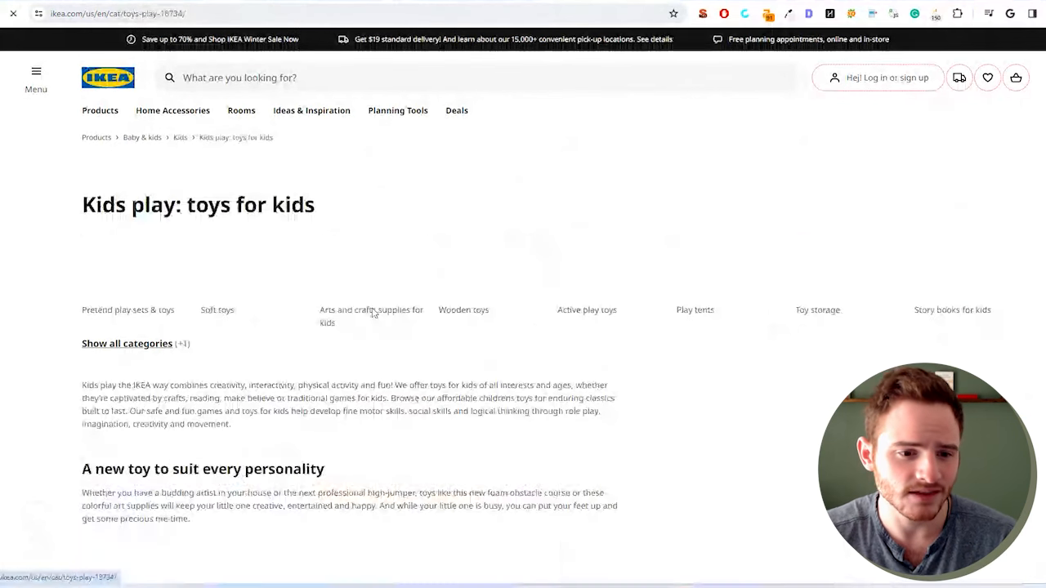
pyautogui.scroll(-3)
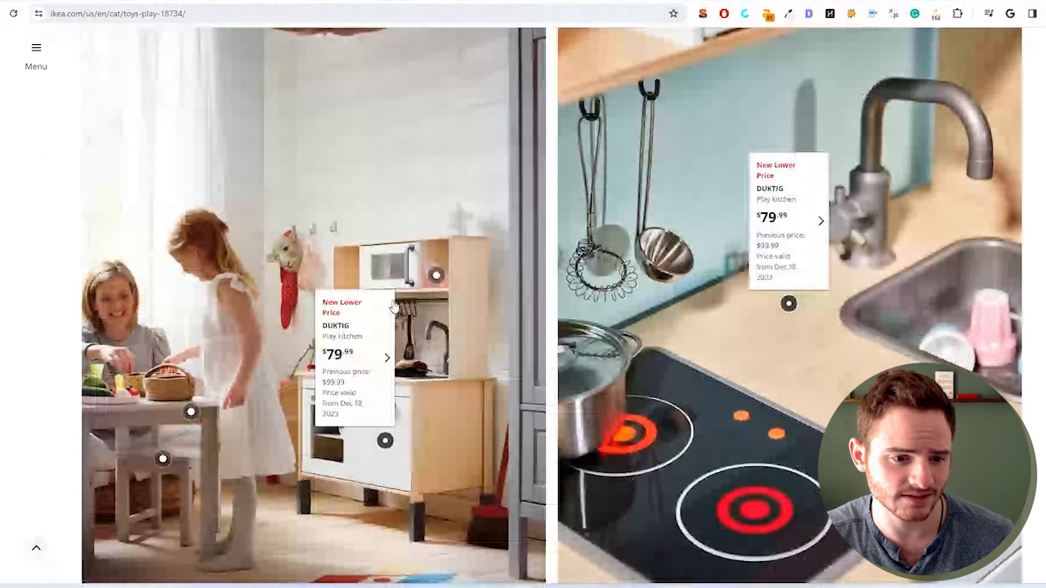
# - Scroll down the Kids play: toys for kids category page
pyautogui.scroll(-3)
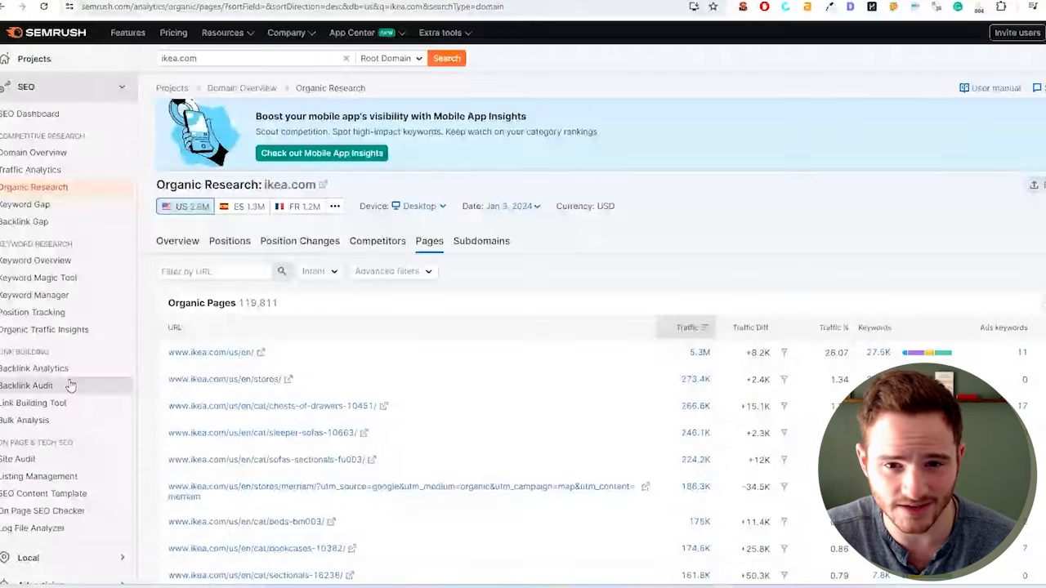
# - List ikea.com's individual backlinks in Backlink Analytics, 315M in total
pyautogui.click(35, 368)
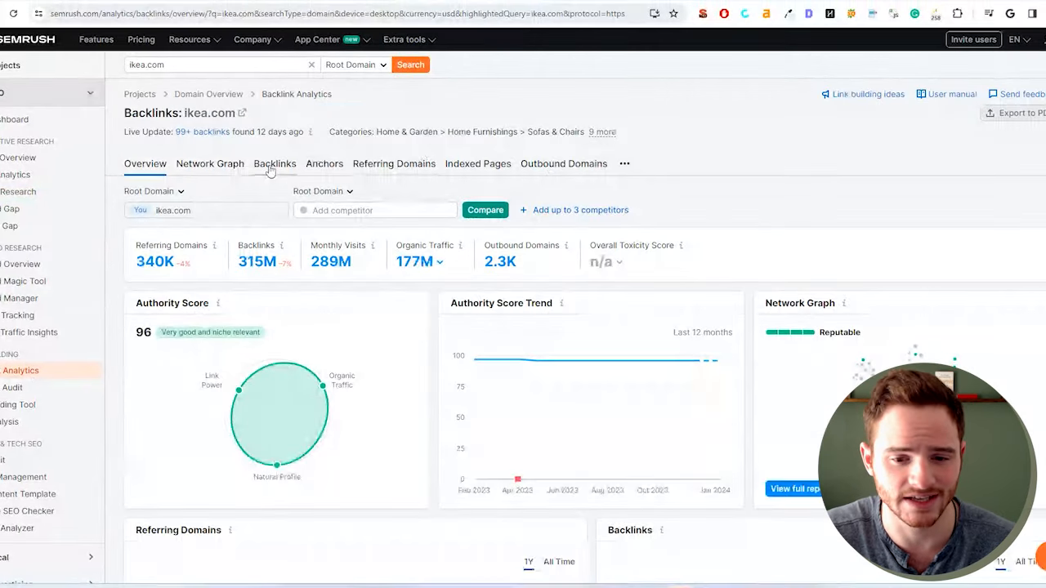
pyautogui.click(274, 164)
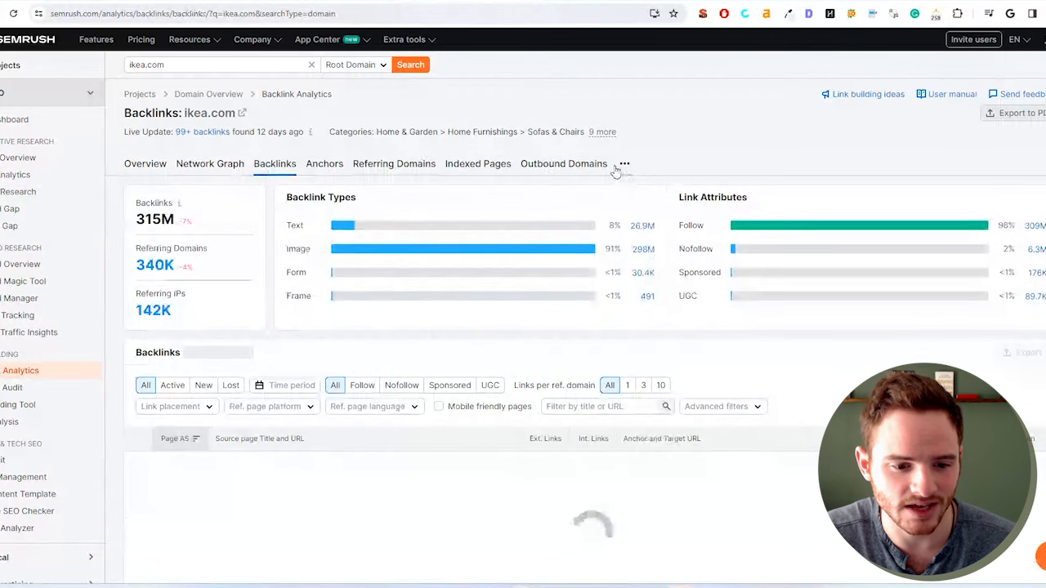
pyautogui.scroll(-3)
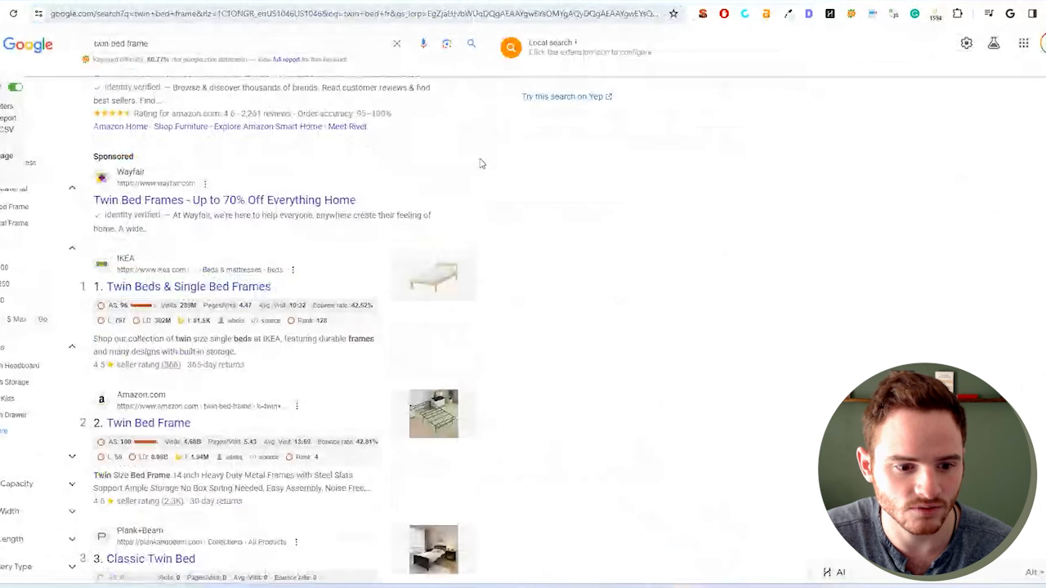
# - Open Semrush Backlink Analytics for IKEA's twin beds category page from its Google result
pyautogui.click(188, 286)
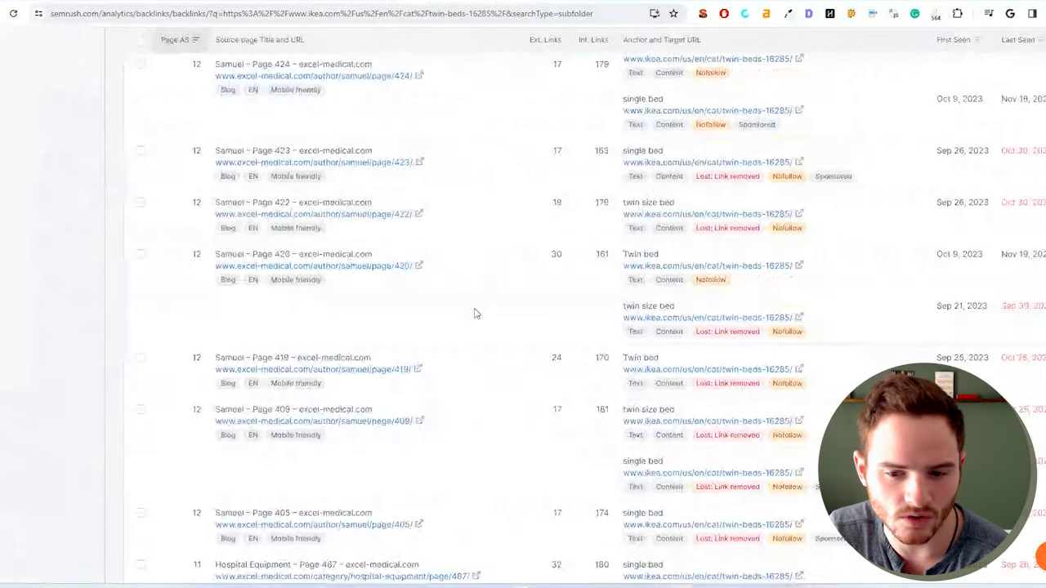
# - Limit twin beds backlinks to one per referring domain (146) and open the wopular.com linking page
pyautogui.scroll(3)
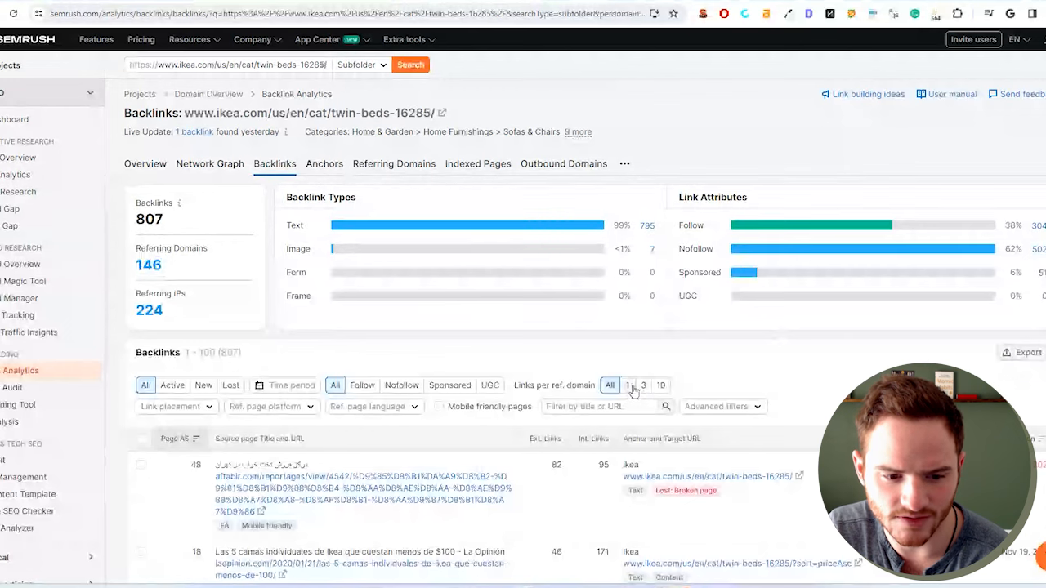
pyautogui.click(627, 385)
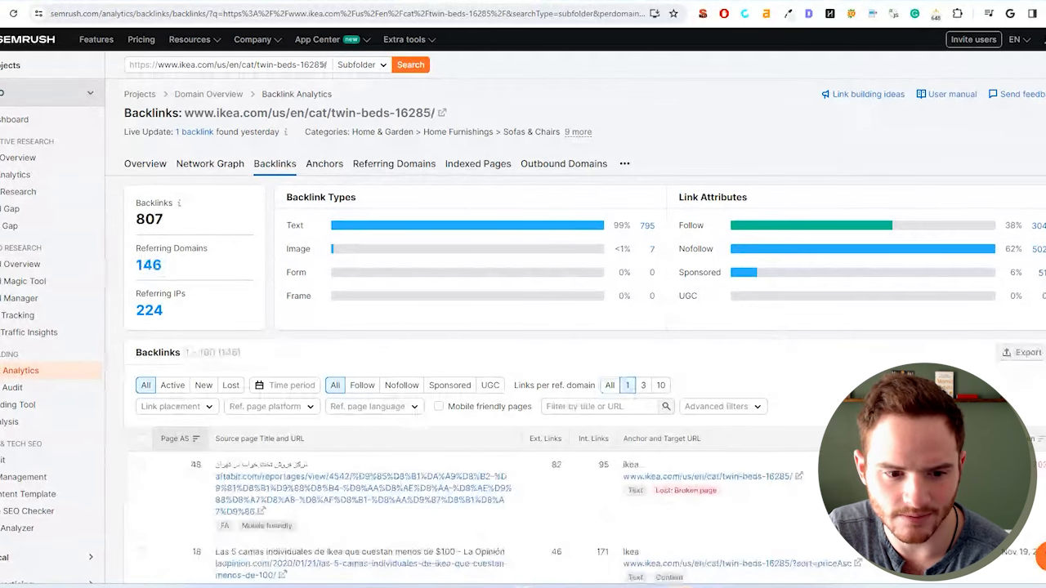
pyautogui.scroll(-3)
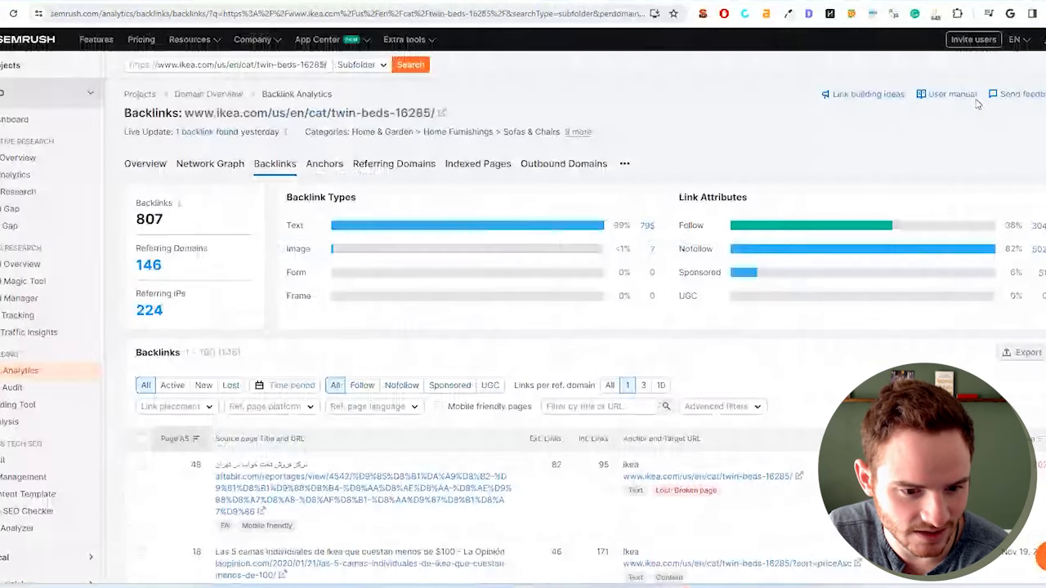
pyautogui.scroll(-3)
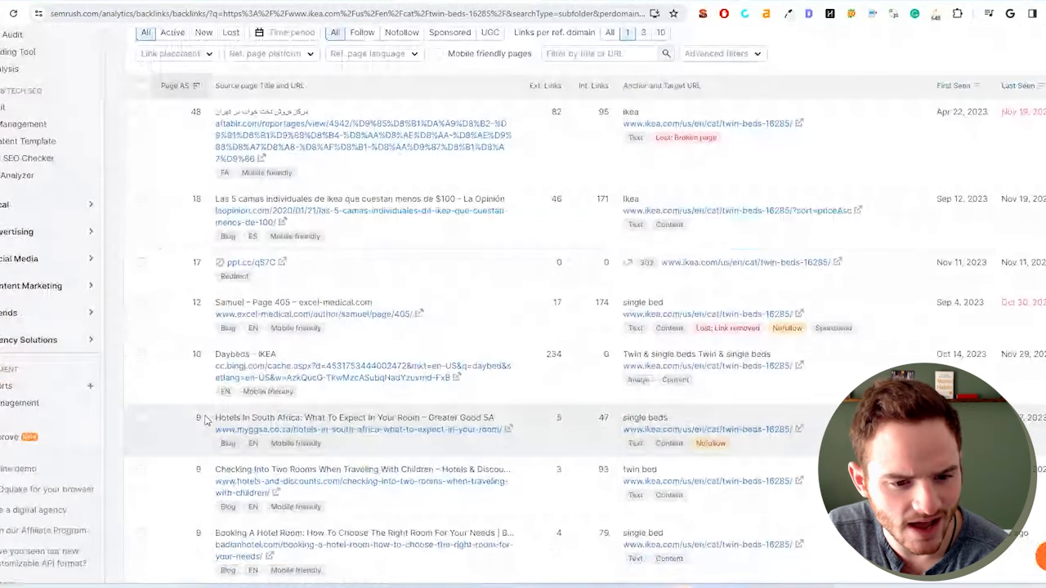
pyautogui.scroll(-3)
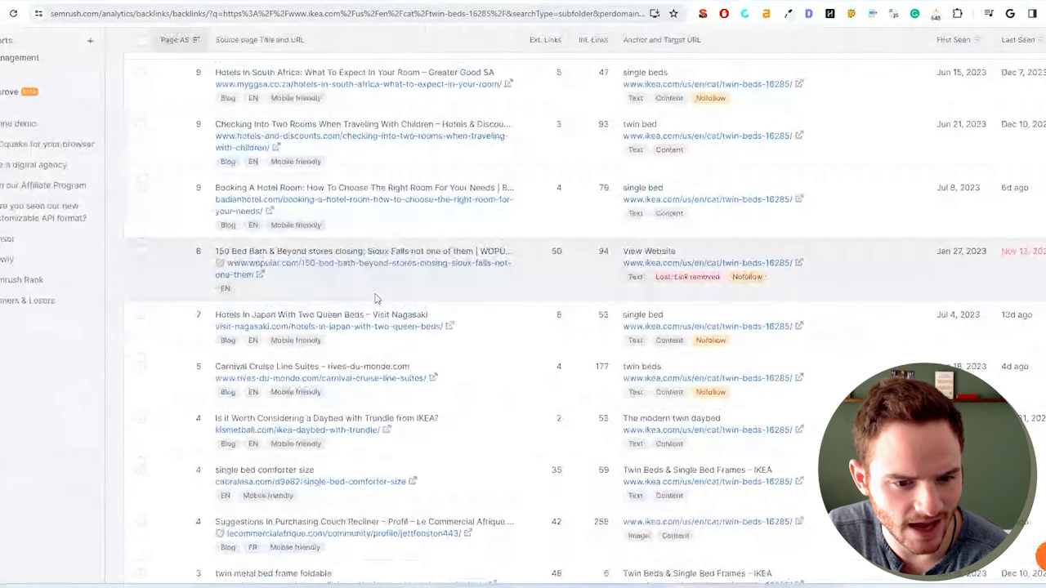
pyautogui.click(649, 251)
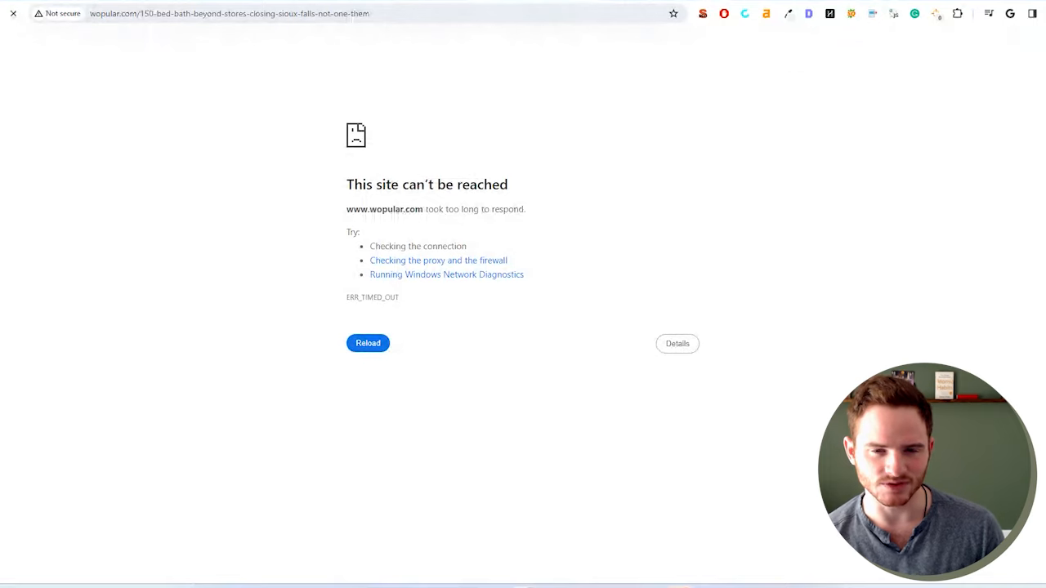
# - Reload the wopular.com page, review IKEA's Soft toys category intro, then return to IKEA's US homepage
pyautogui.click(368, 344)
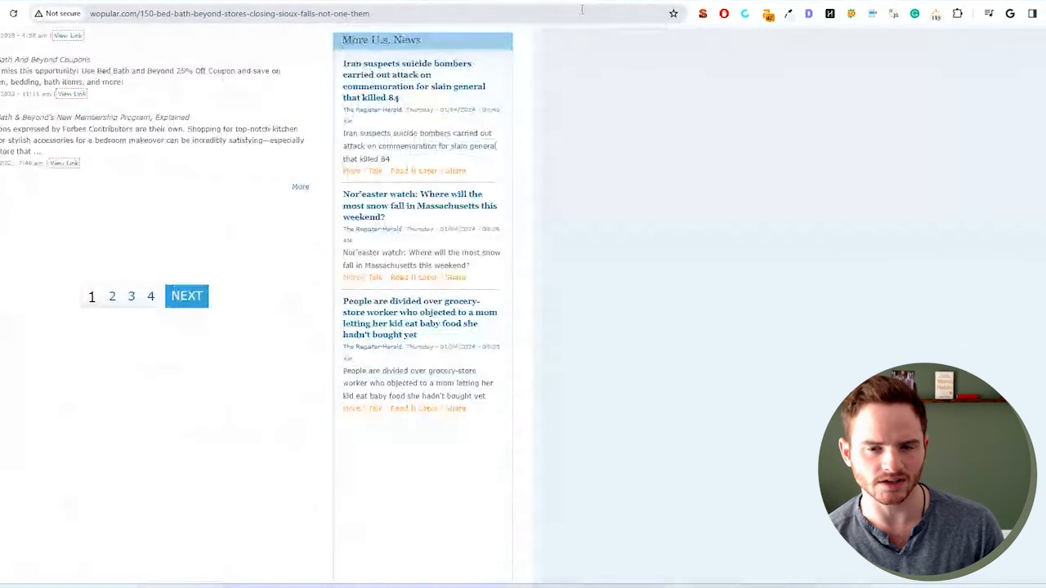
pyautogui.write('ikea.com/us/en/cat/soft-toys-18740/')
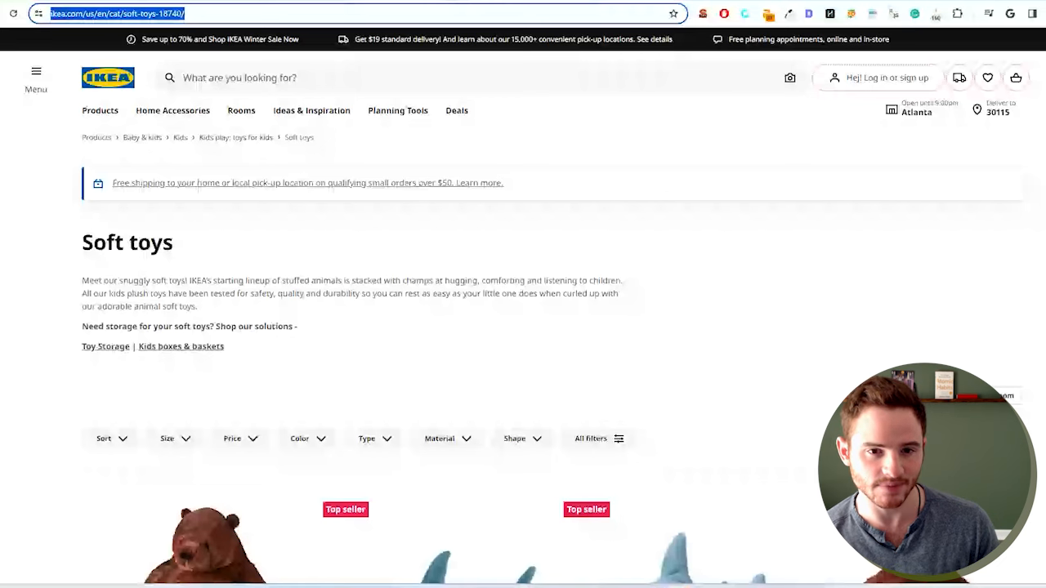
pyautogui.moveTo(82, 281); pyautogui.dragTo(226, 345)
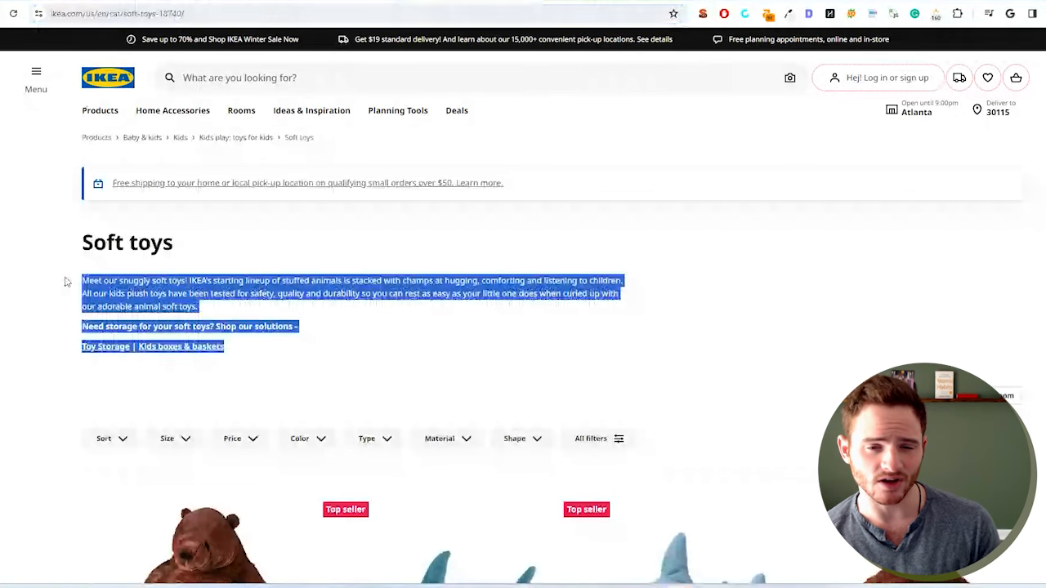
pyautogui.click(254, 305)
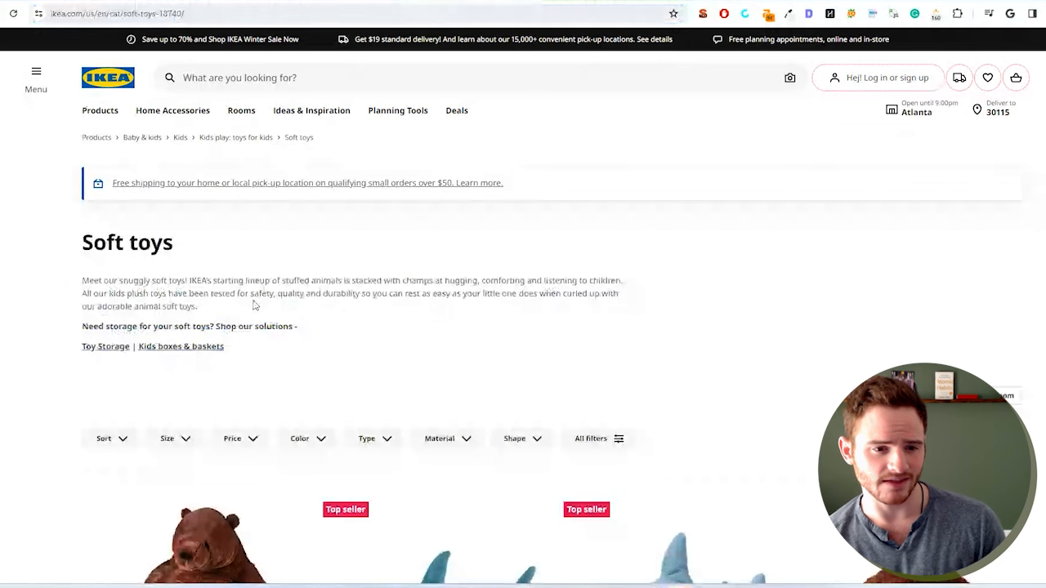
pyautogui.click(107, 77)
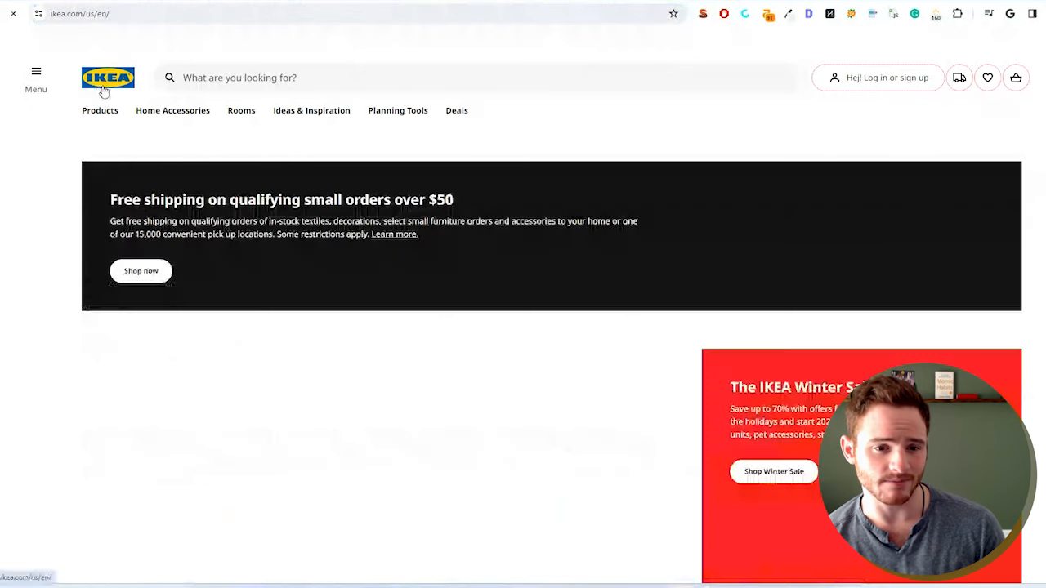